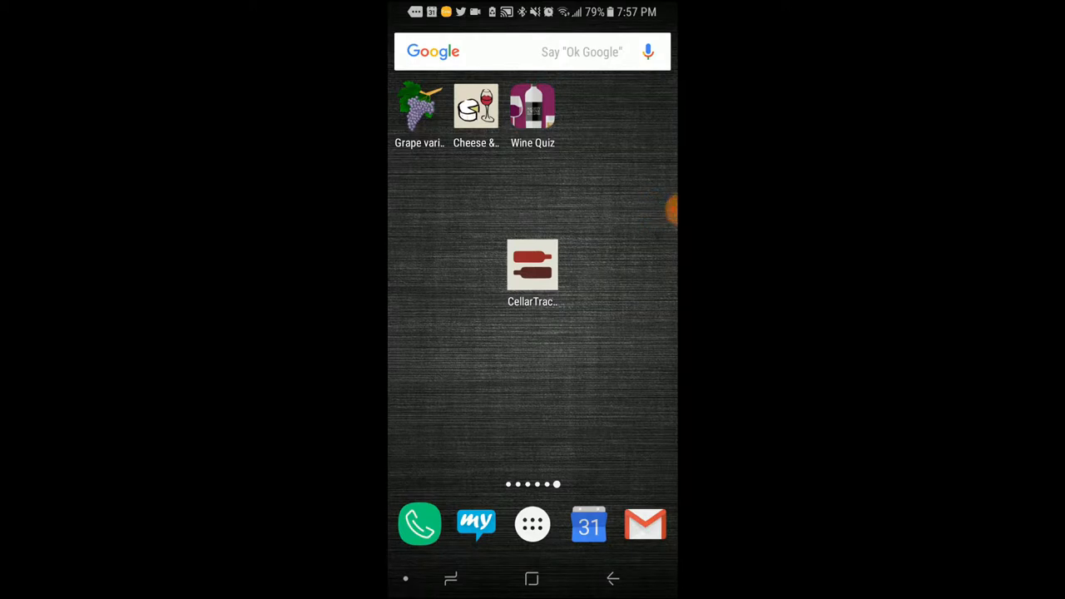
Launch CellarTracker from the home screen to its welcome page
click(532, 267)
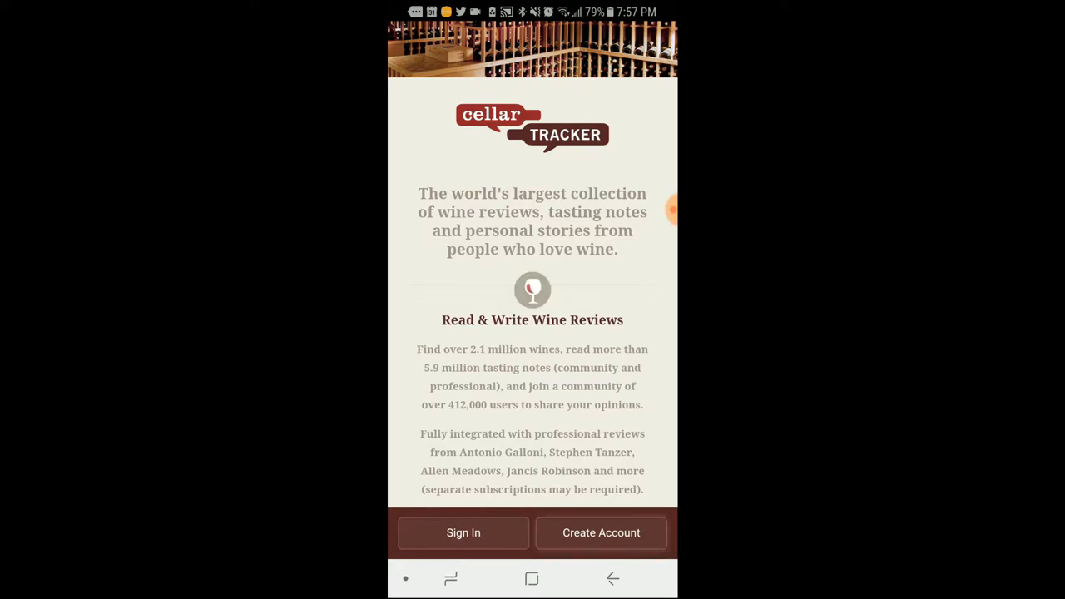
Start a new member account from the welcome page and review the sign-up form
click(599, 532)
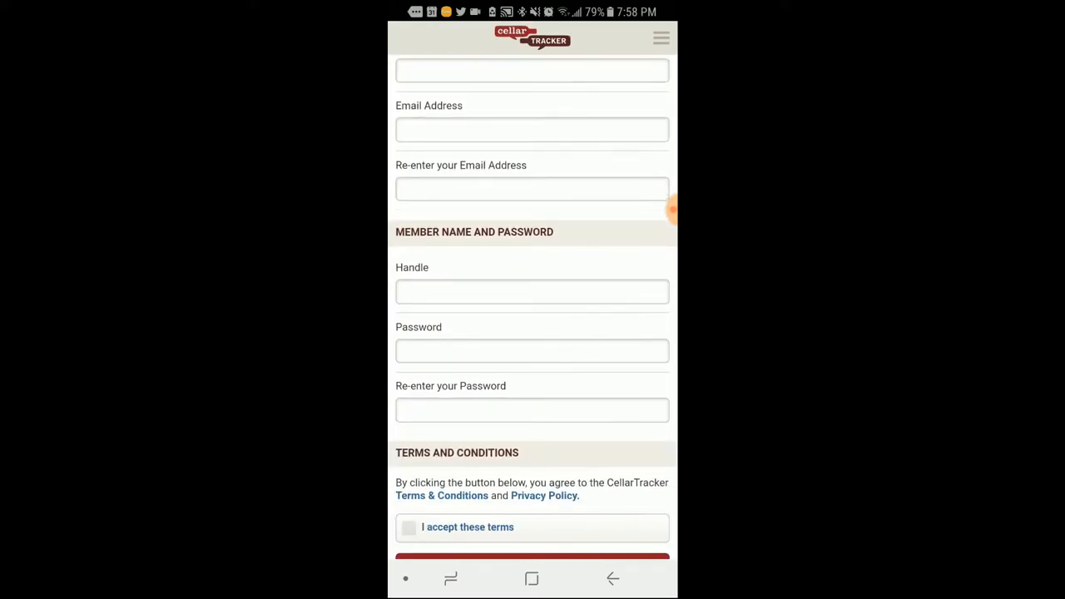
scroll(down, 3)
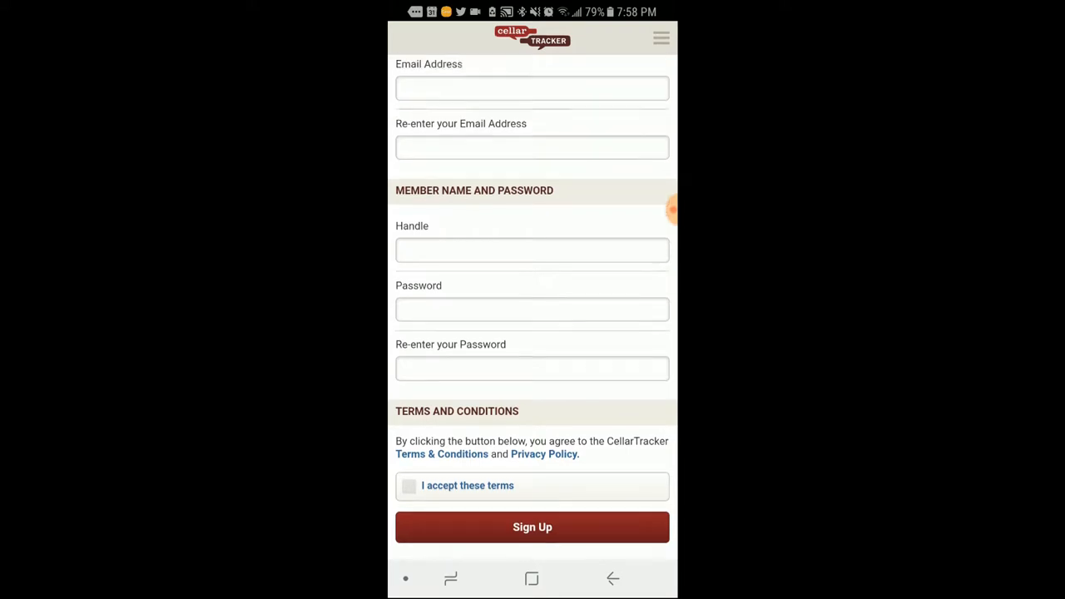
scroll(up, 3)
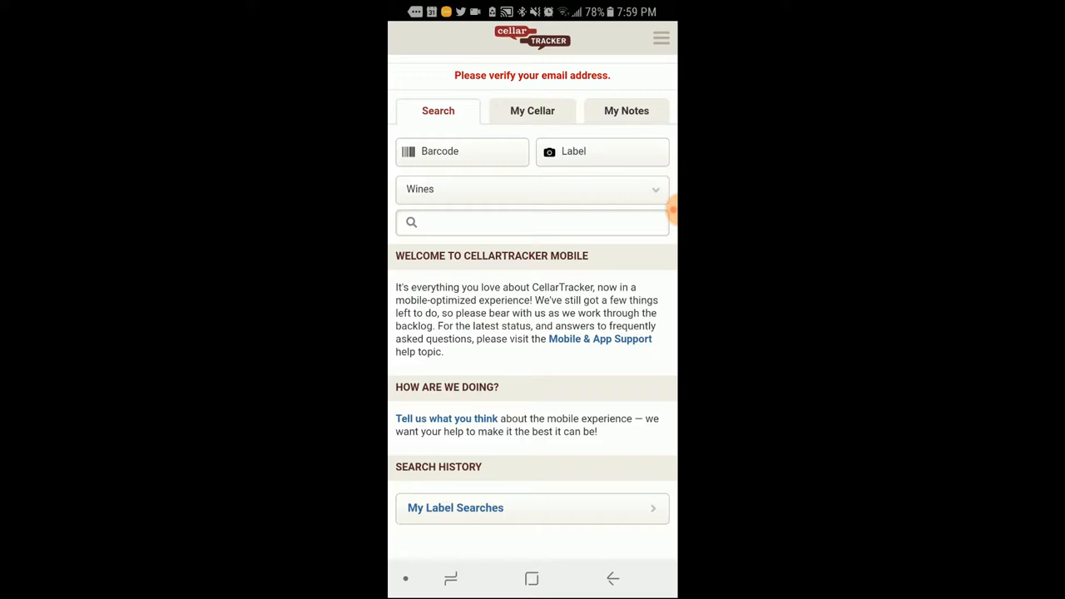
Scan the bottle barcode with camera access granted, matching the Frontera After Midnight Red
click(602, 152)
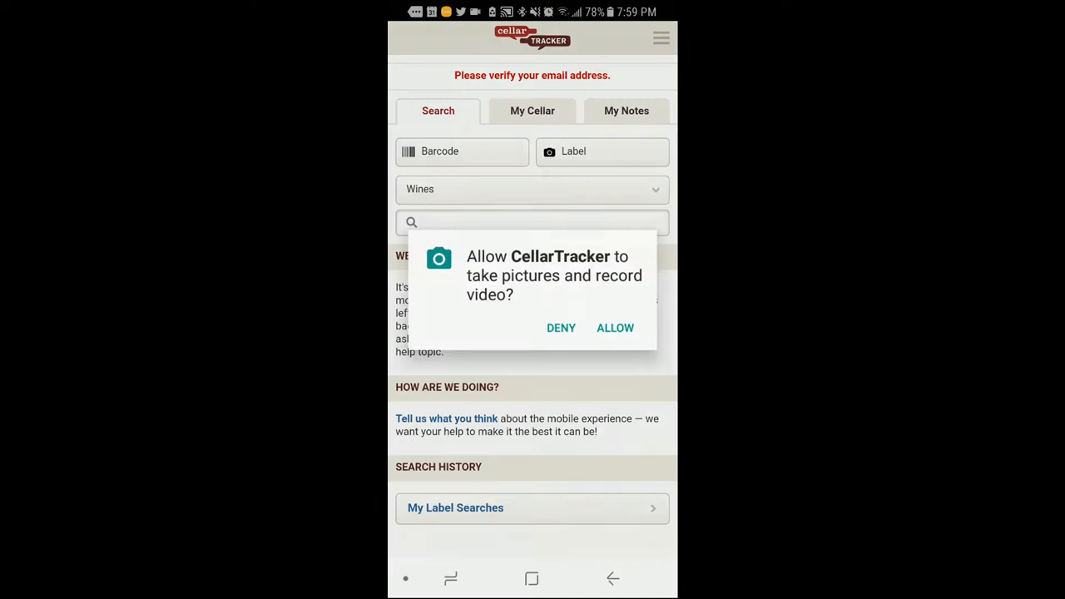
click(616, 328)
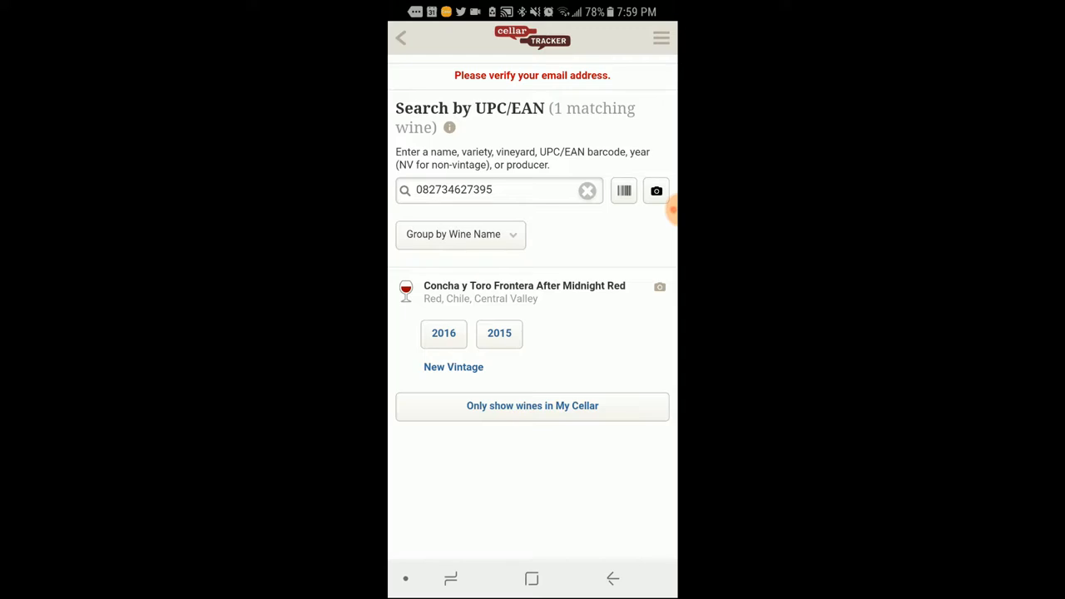
Open the 2016 vintage's detail page and scroll to its empty My Cellar section
click(443, 333)
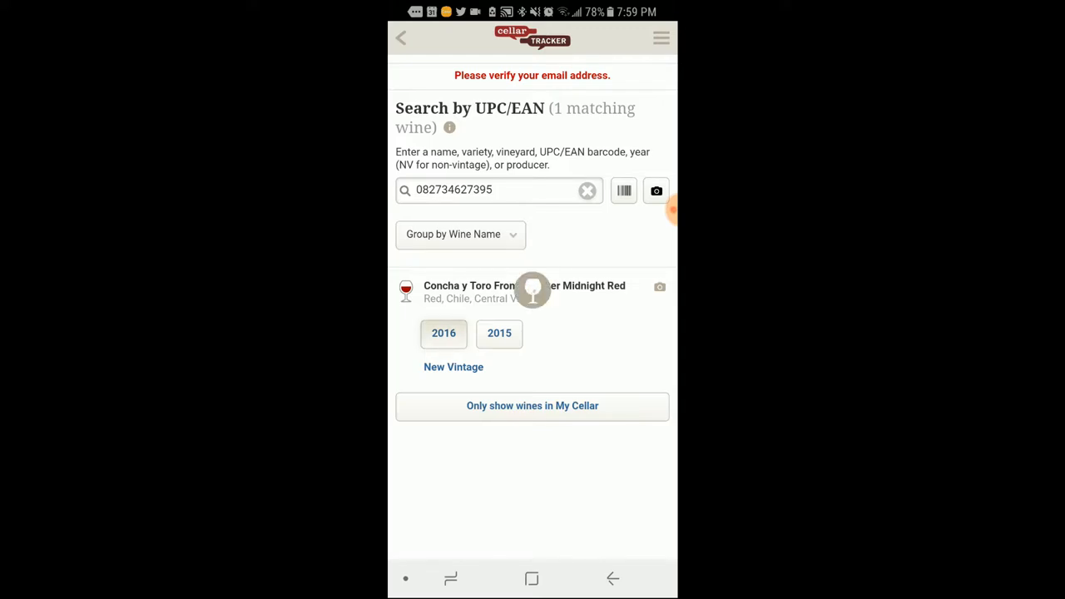
click(443, 333)
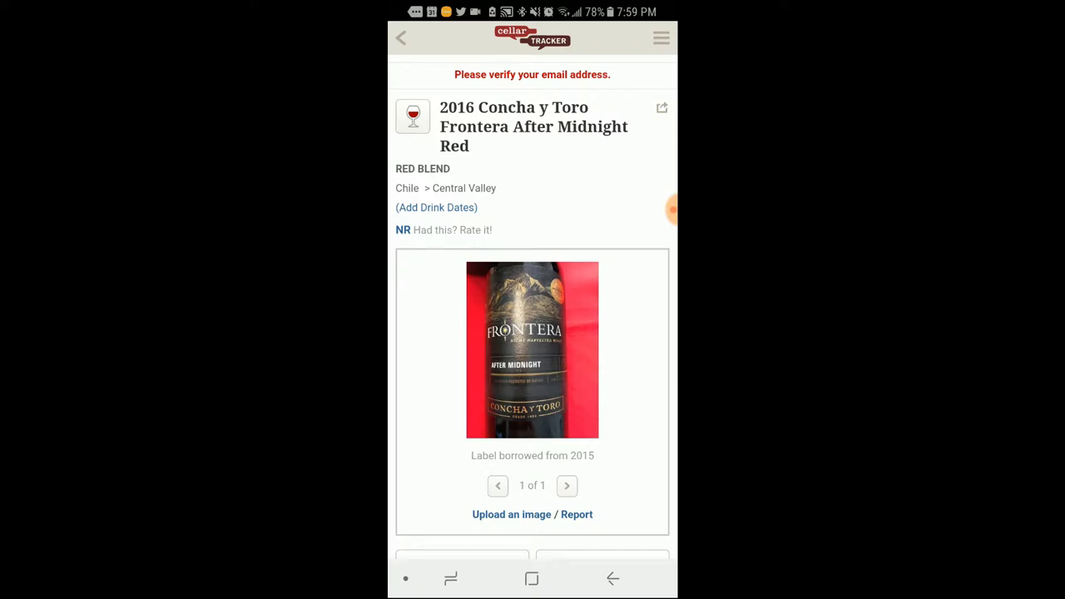
scroll(down, 3)
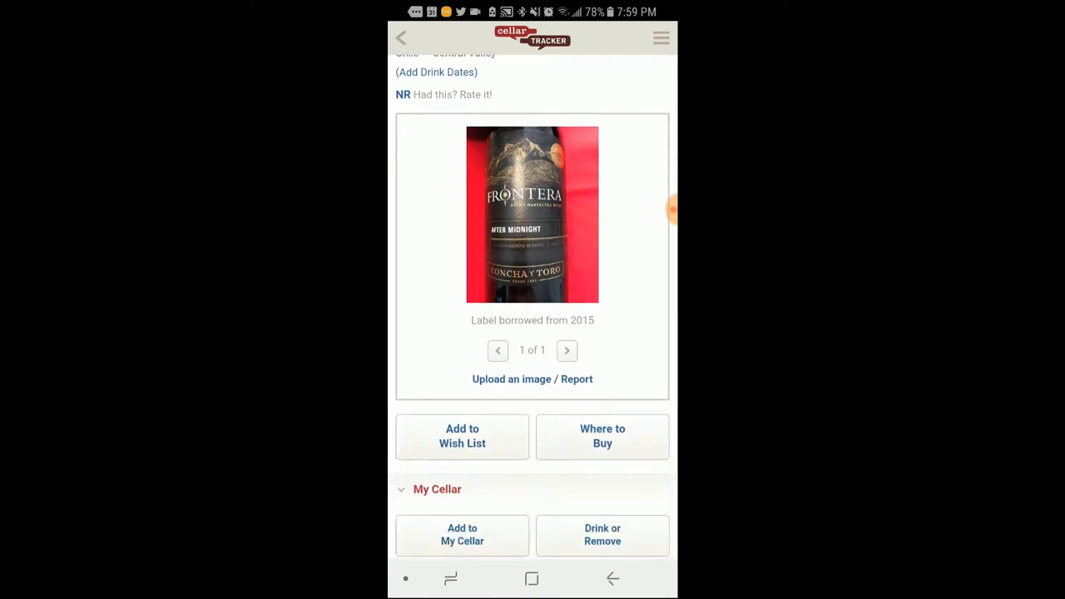
scroll(down, 3)
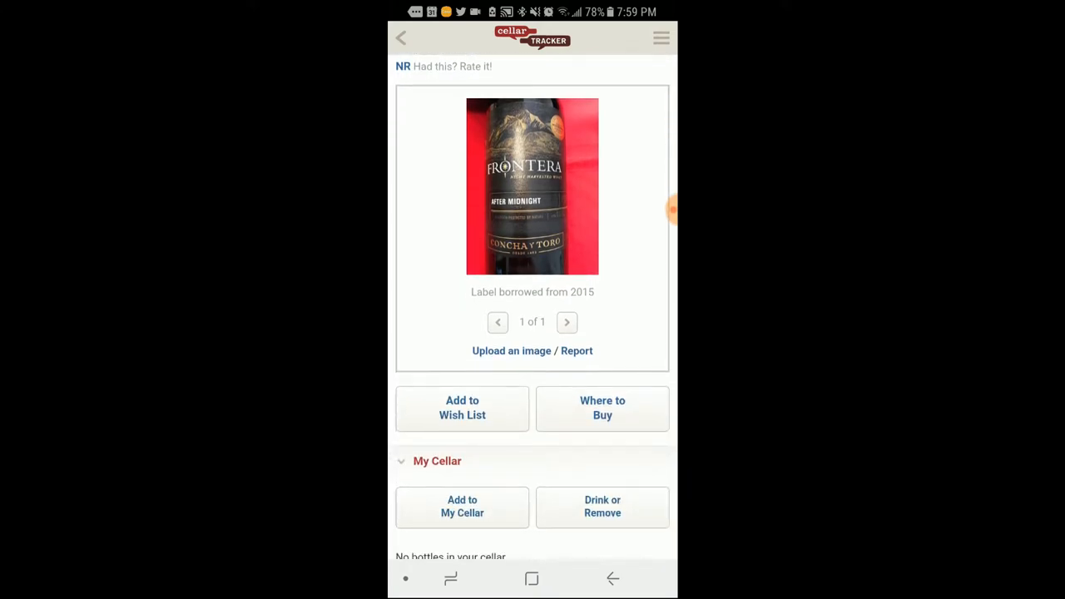
scroll(down, 3)
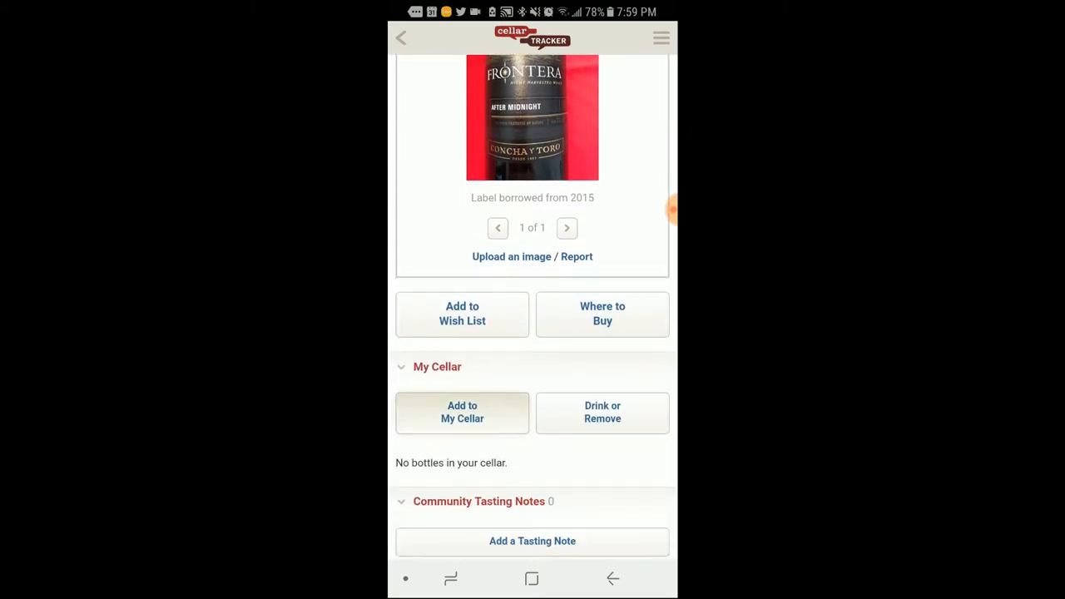
Begin adding the 2016 Frontera to My Cellar and reach the Storage Bin choices
click(463, 412)
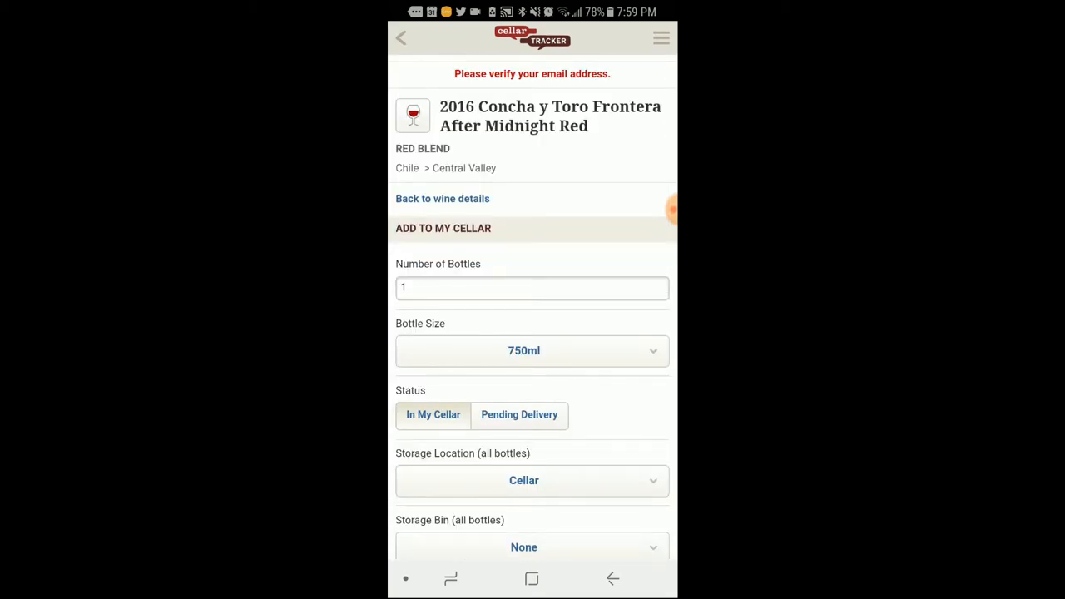
scroll(down, 3)
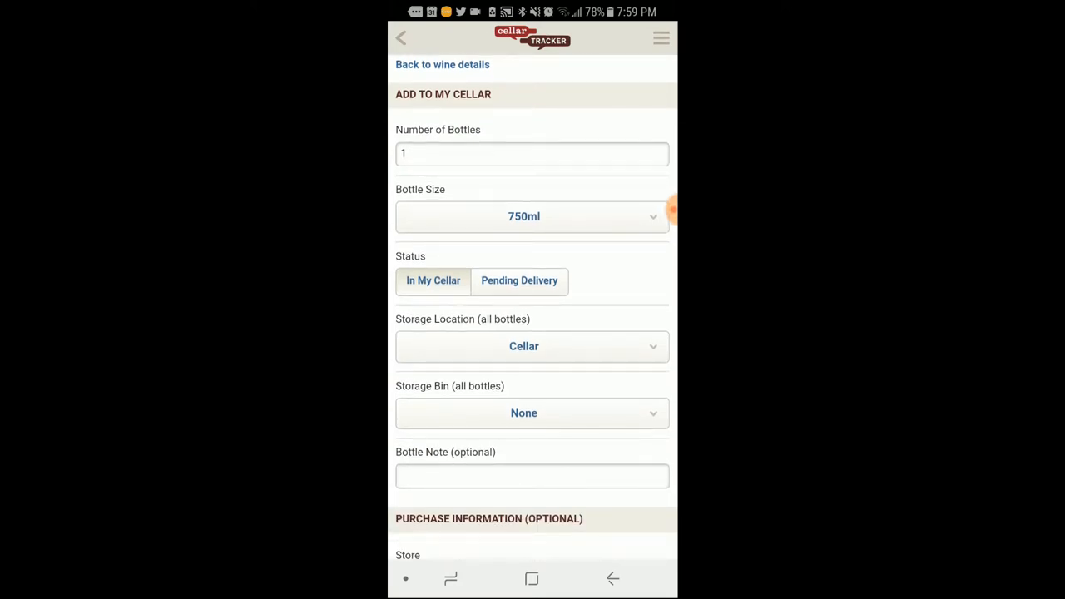
scroll(down, 3)
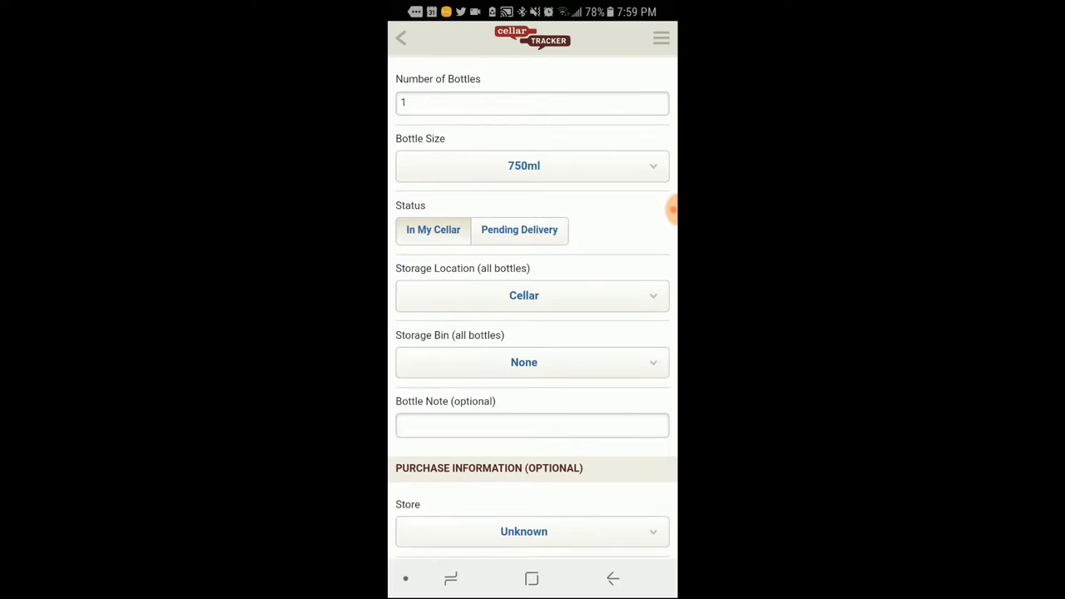
click(533, 297)
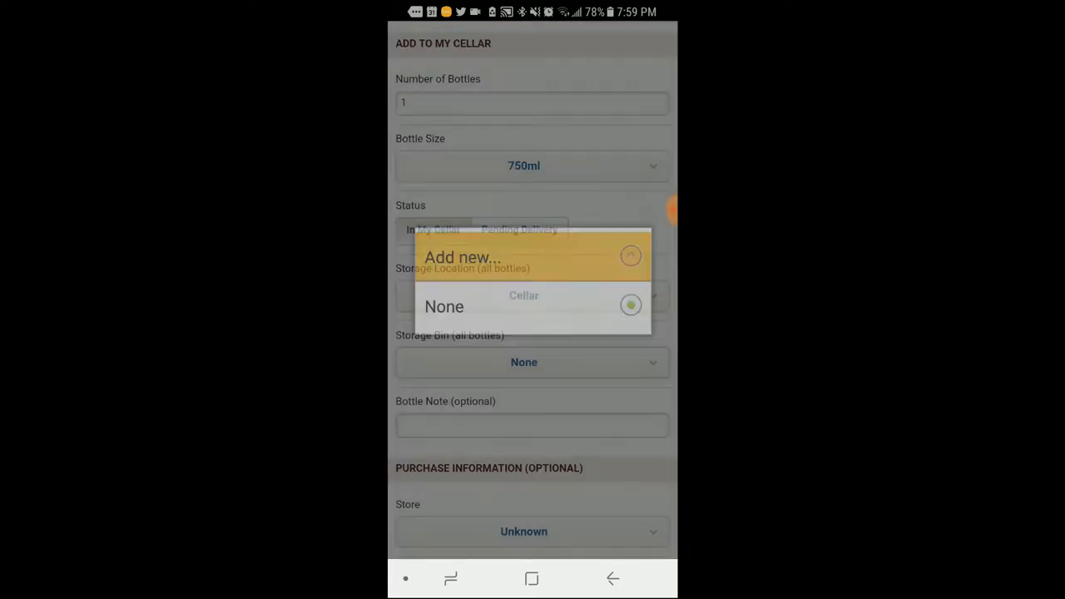
Create a new storage bin named 'Bin 1' and select it
click(463, 256)
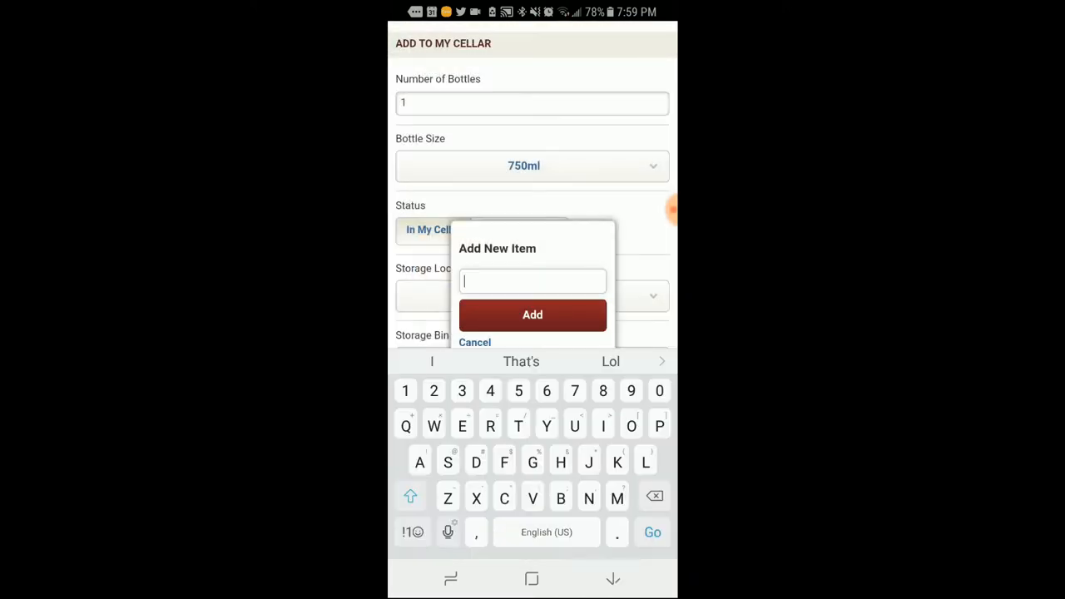
text(1)
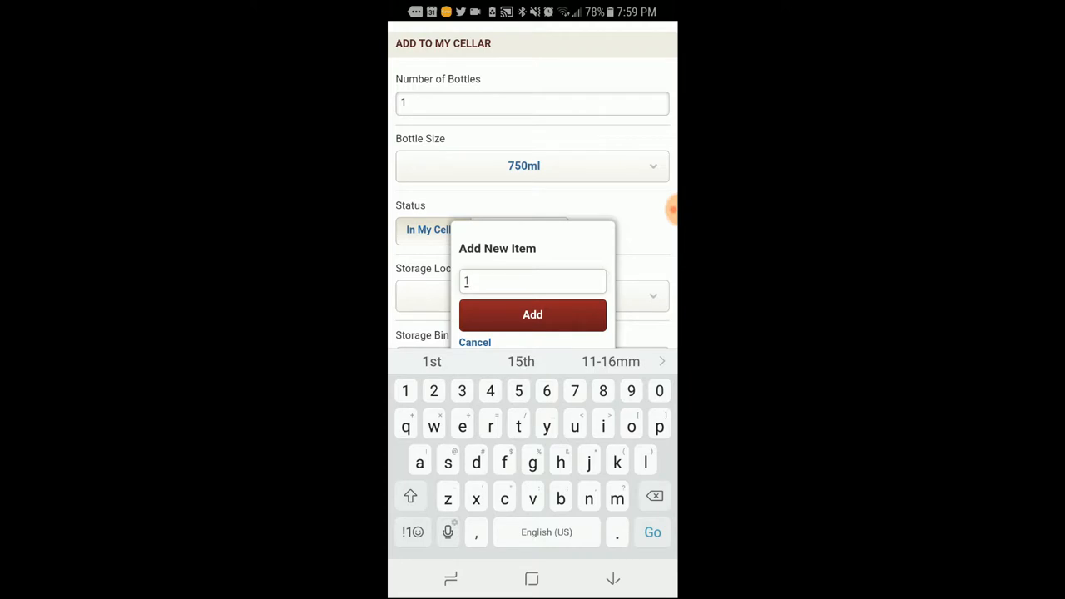
text(Bin)
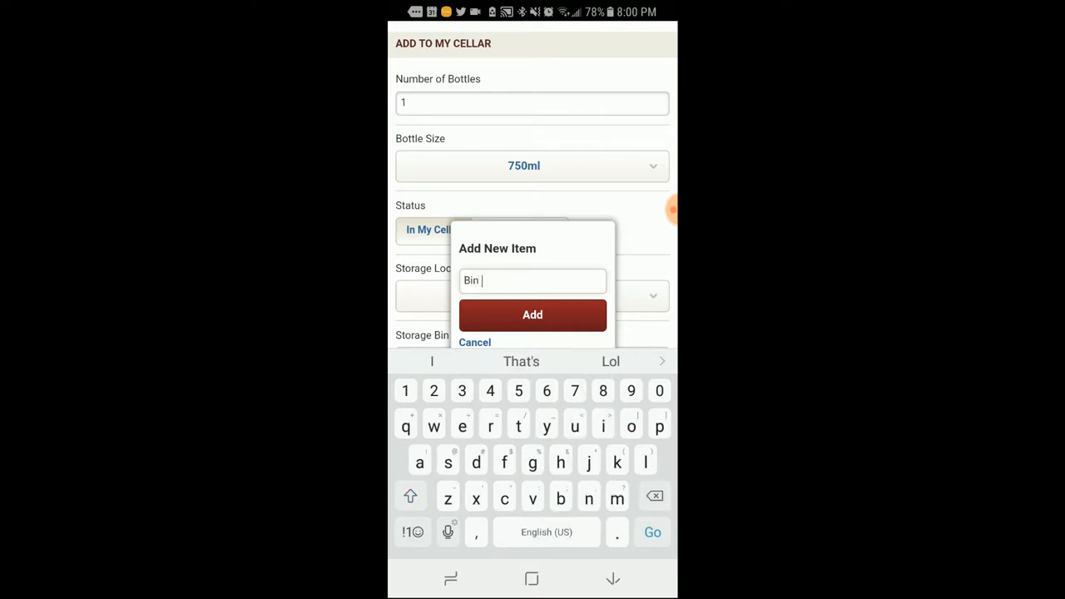
click(533, 315)
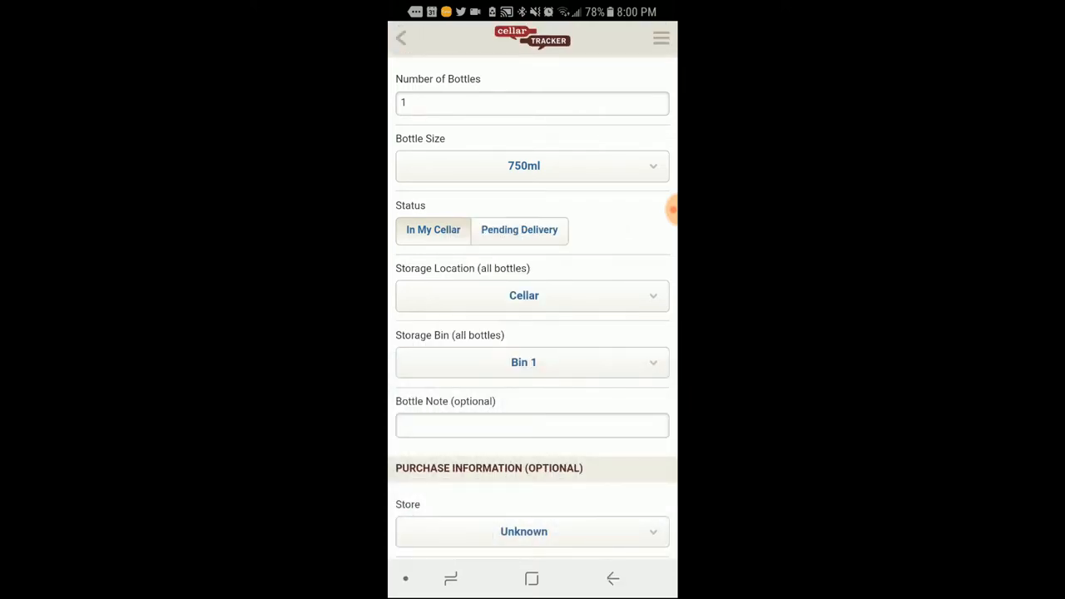
Enter a per-bottle cost of 4.00 USD and add the bottle to My Cellar
scroll(down, 3)
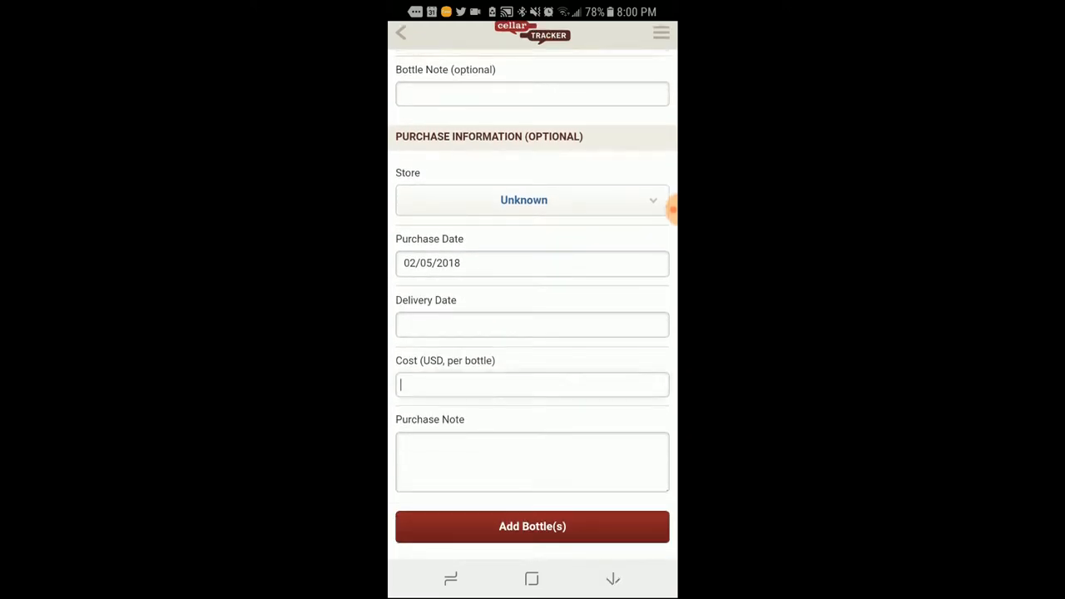
text(4)
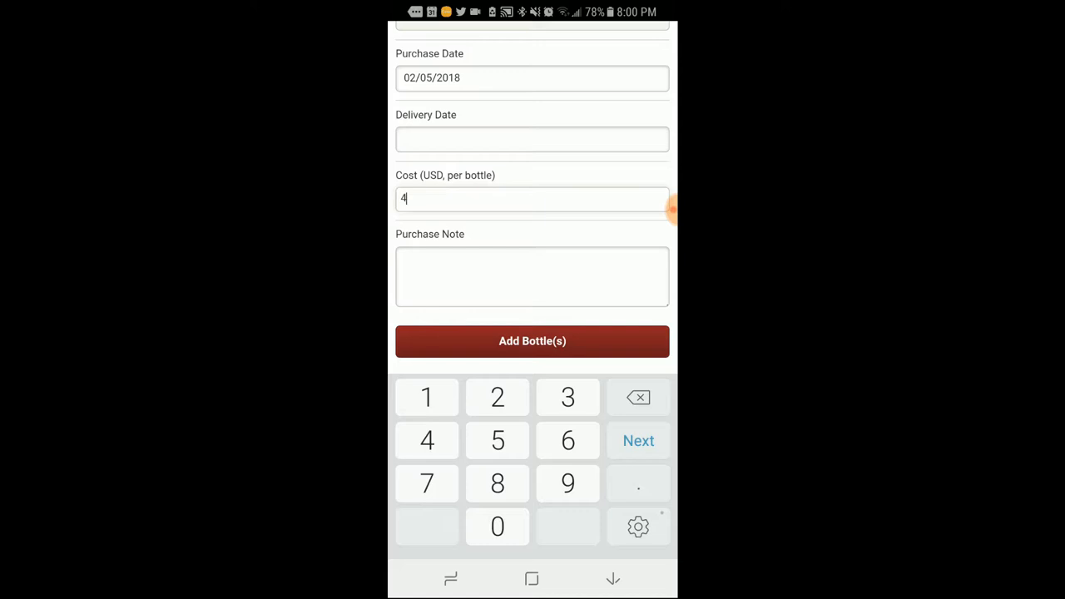
text(.00)
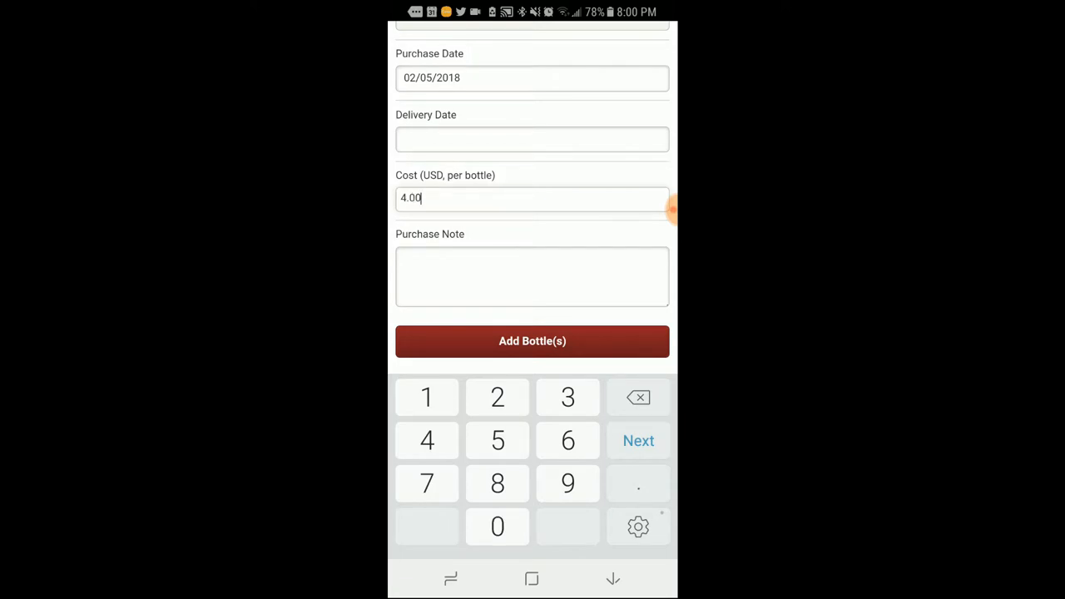
click(532, 341)
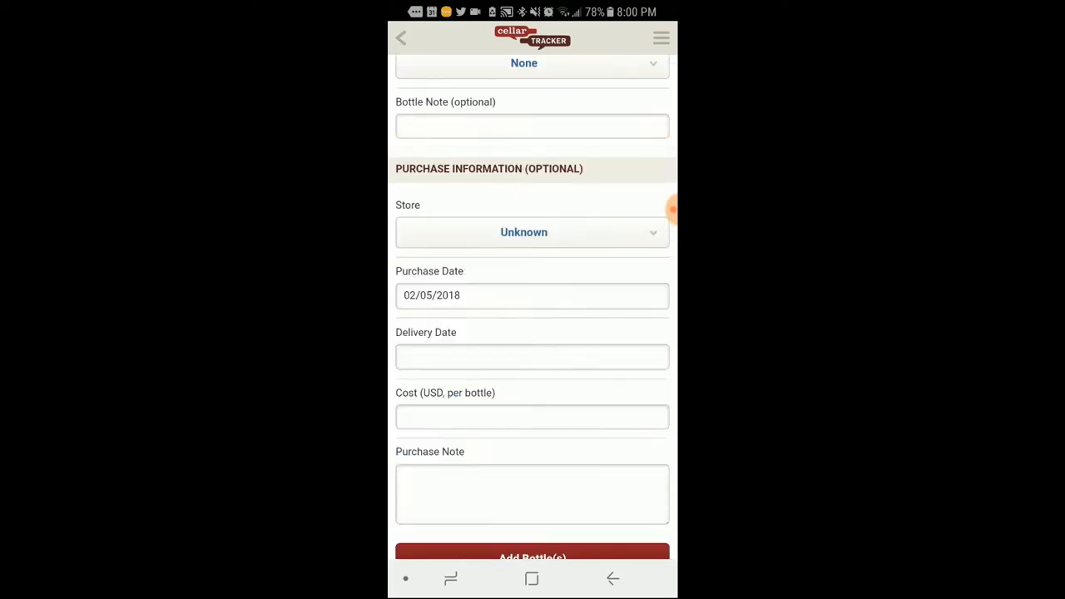
Peek at the main menu, then scroll the wine page showing the bottle in Cellar / Bin 1
click(661, 36)
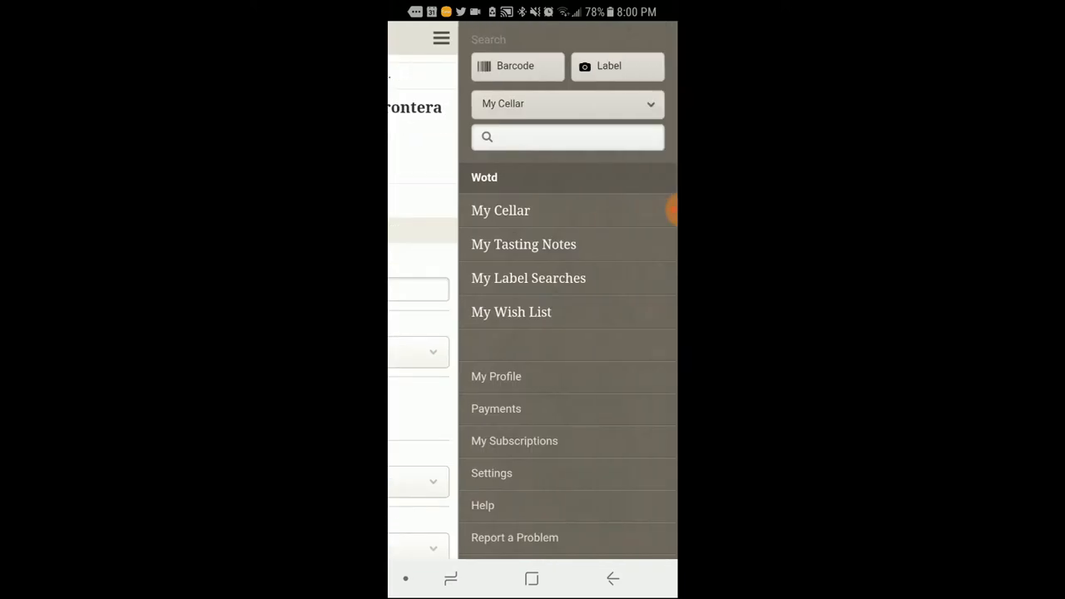
click(529, 278)
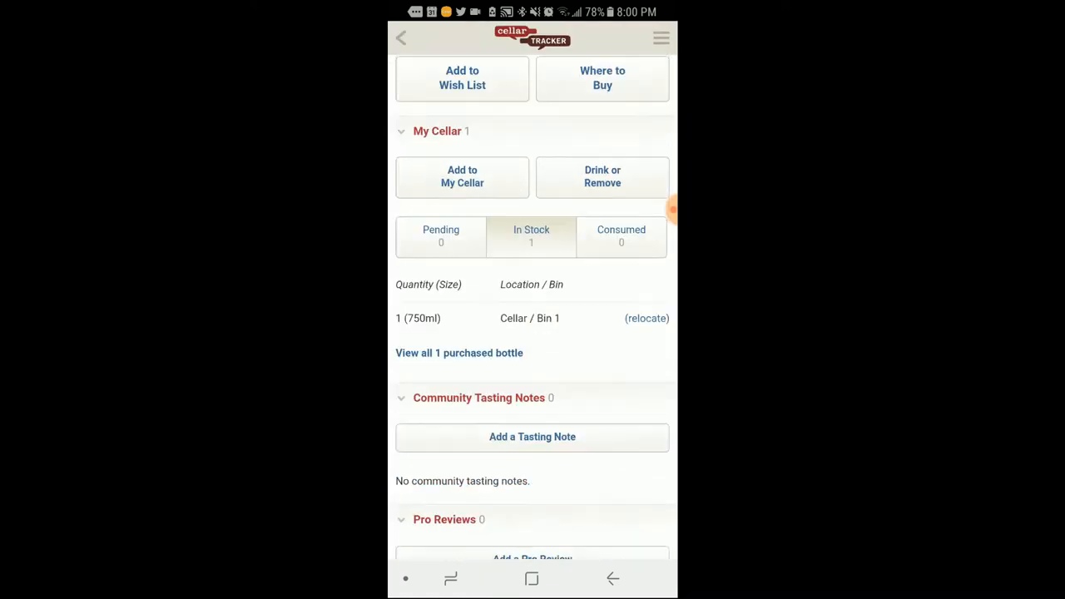
scroll(down, 3)
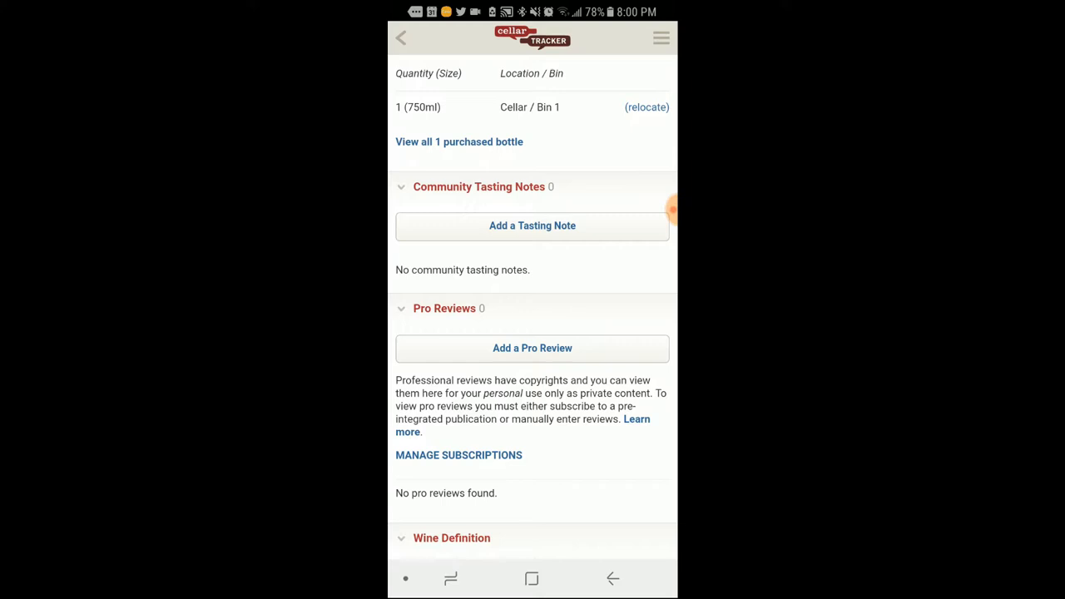
scroll(down, 3)
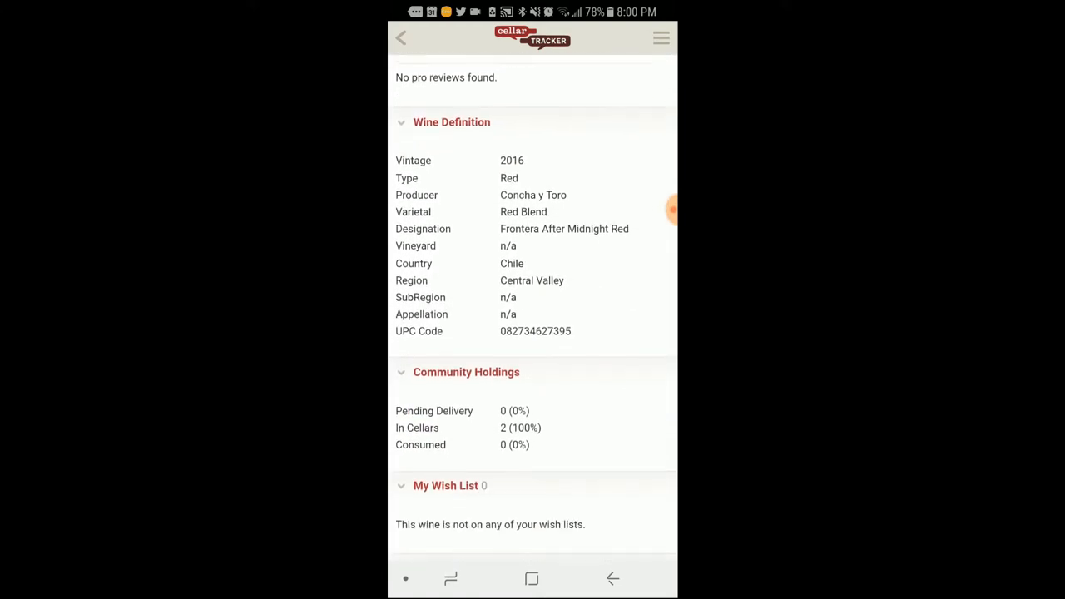
scroll(down, 3)
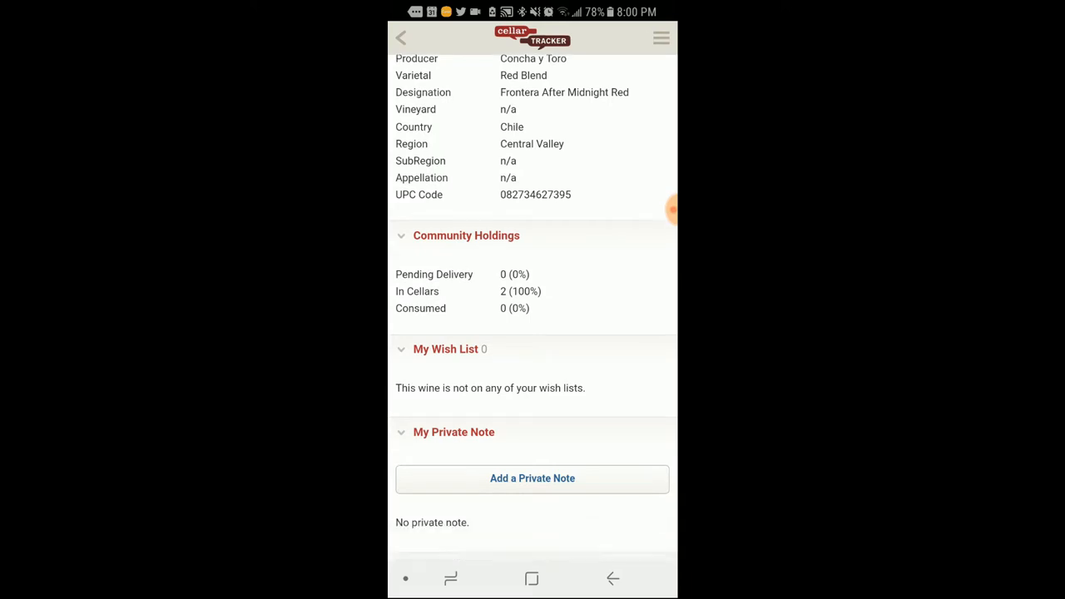
scroll(down, 3)
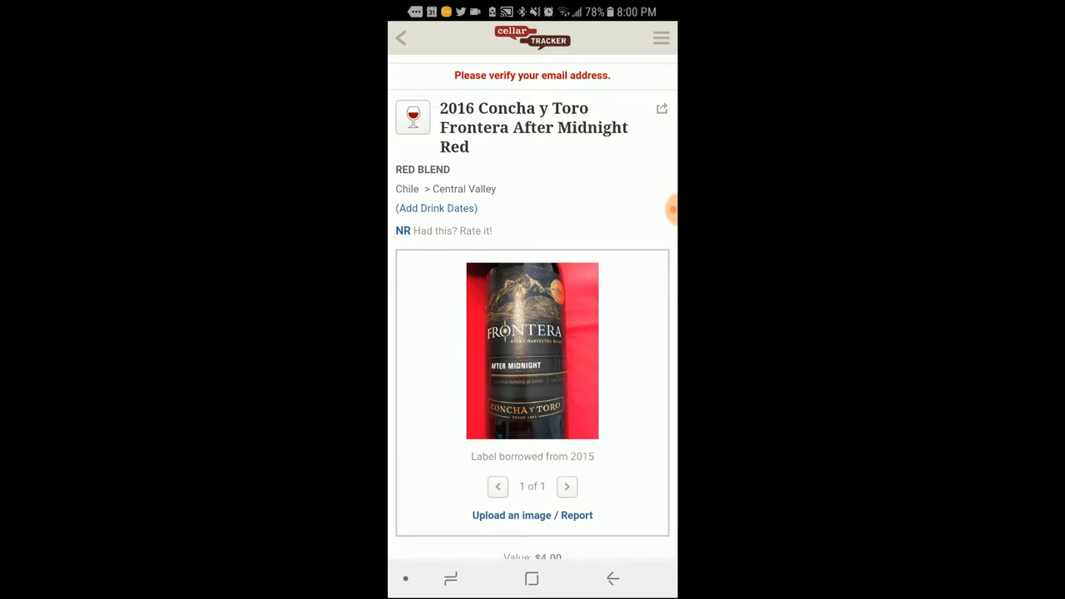
Go to My Tasting Notes twice via the menu, which shows no results found
click(660, 38)
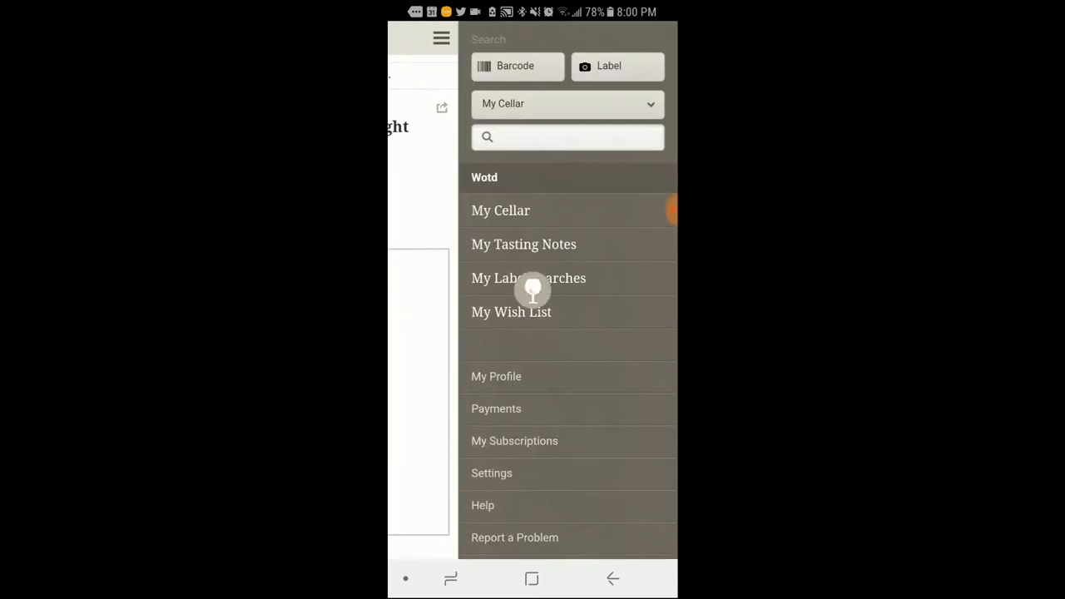
click(523, 243)
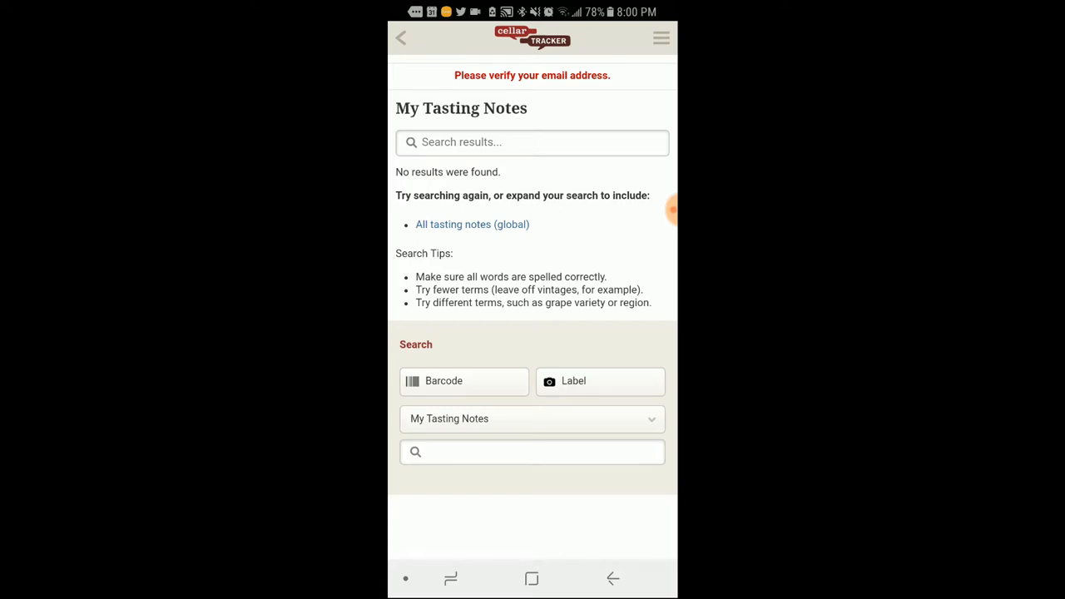
click(661, 36)
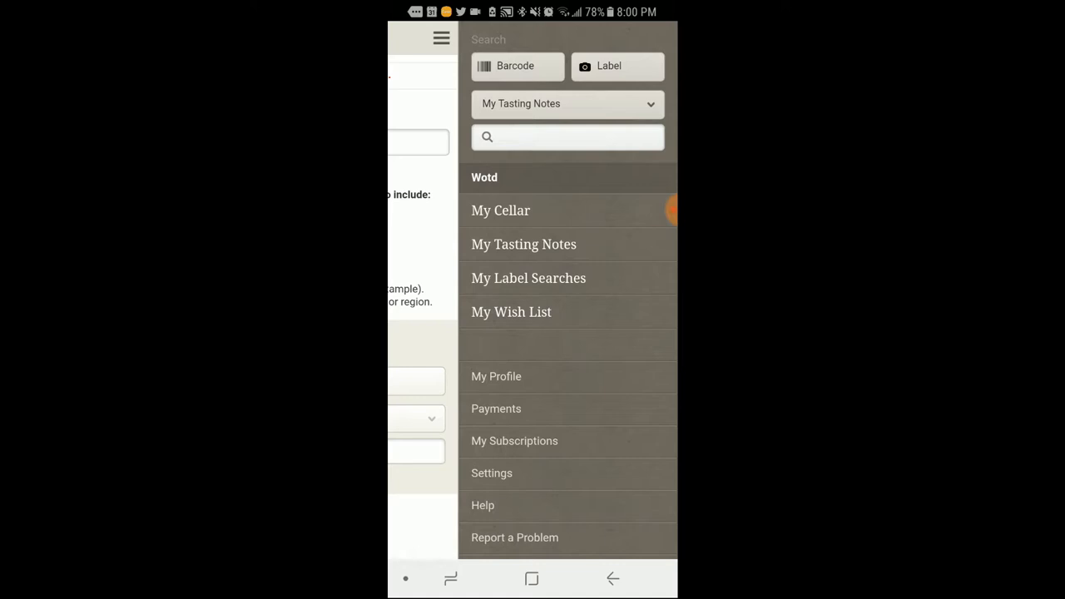
click(496, 410)
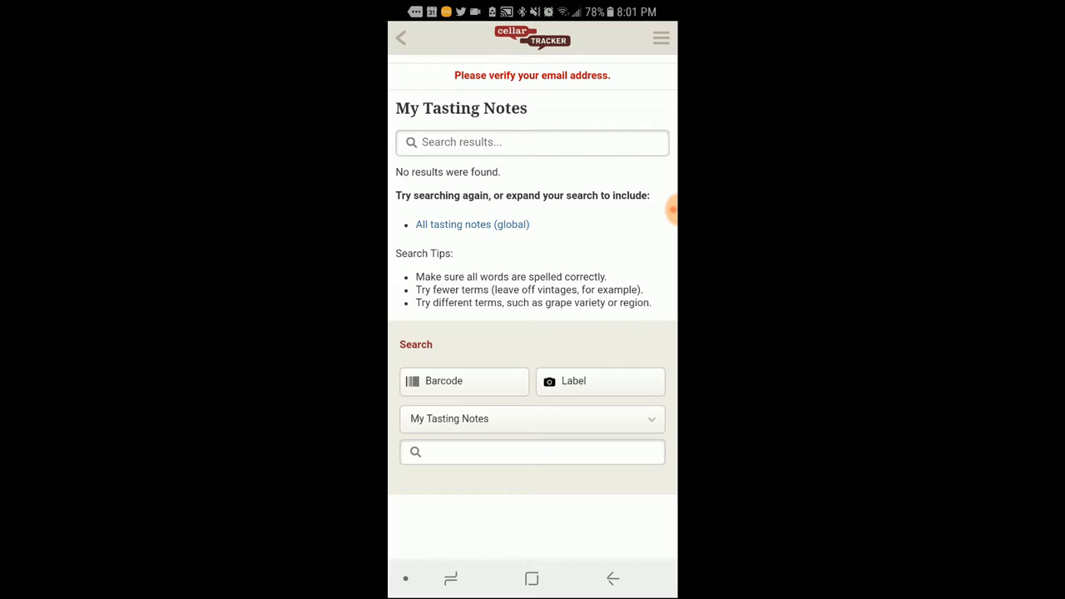
Navigate from the menu to the My Subscriptions page
click(661, 36)
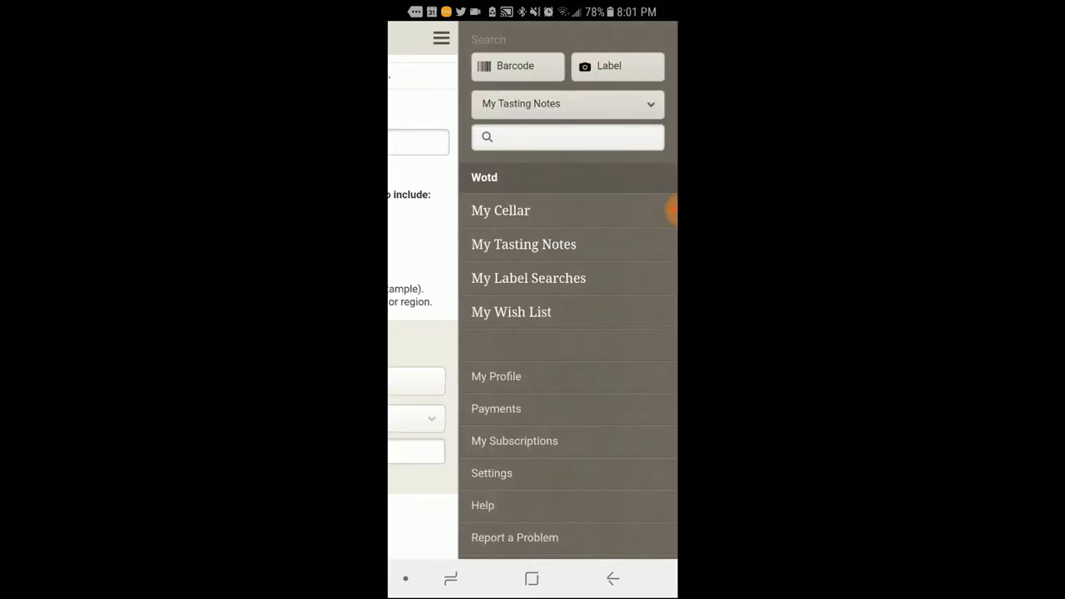
click(529, 278)
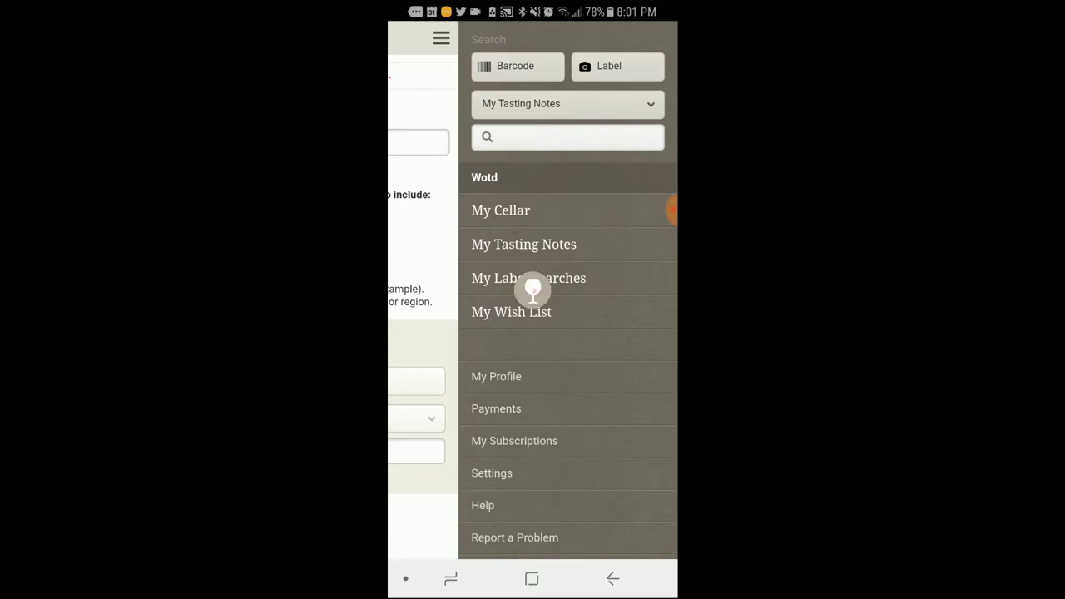
click(513, 441)
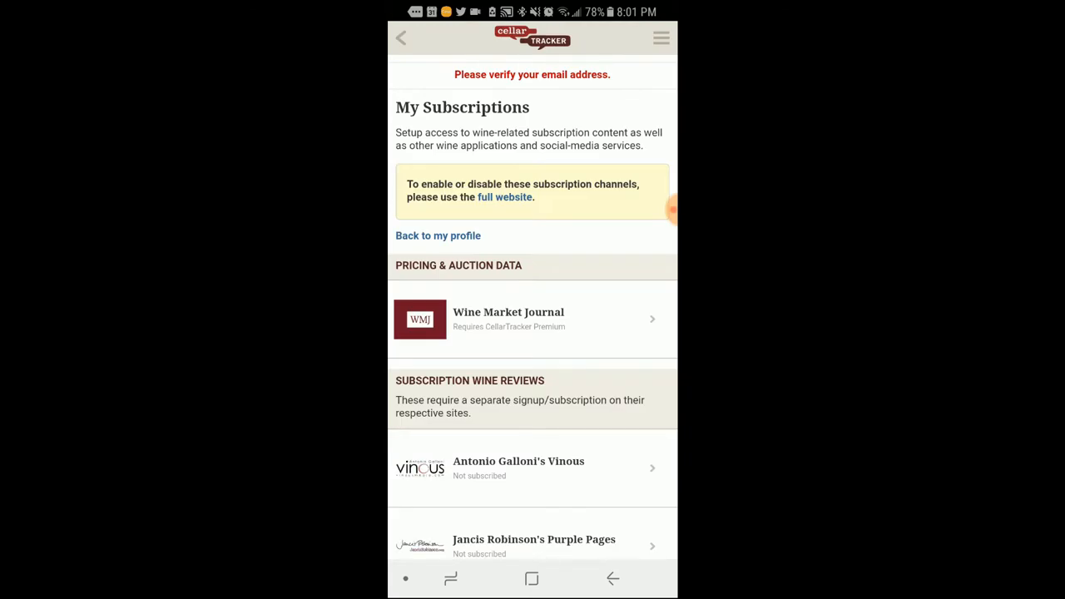
Scroll through the pricing, wine review and social media subscription channels
scroll(down, 3)
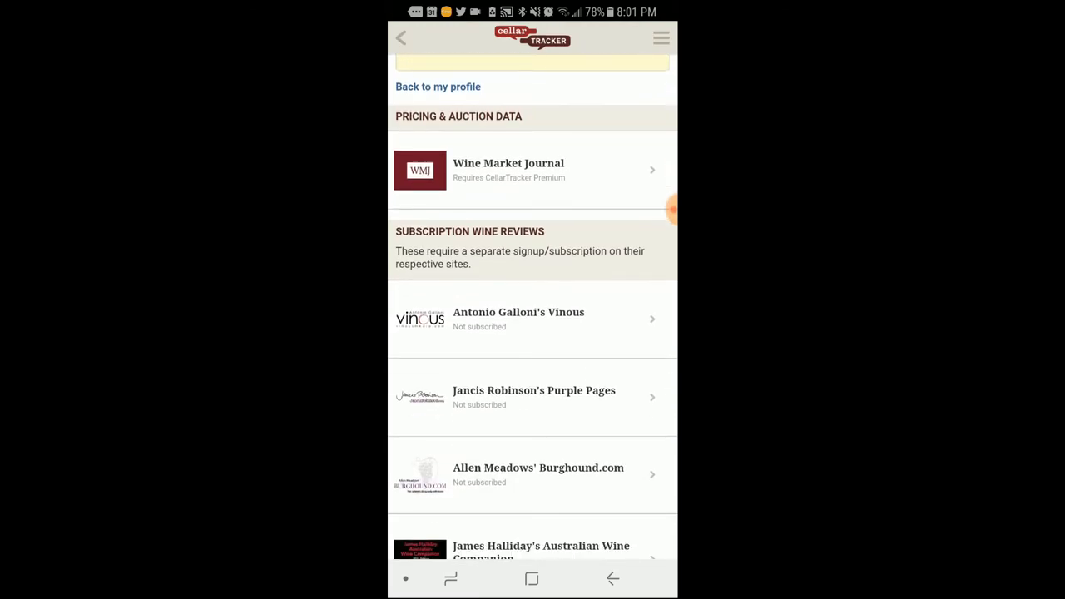
scroll(down, 3)
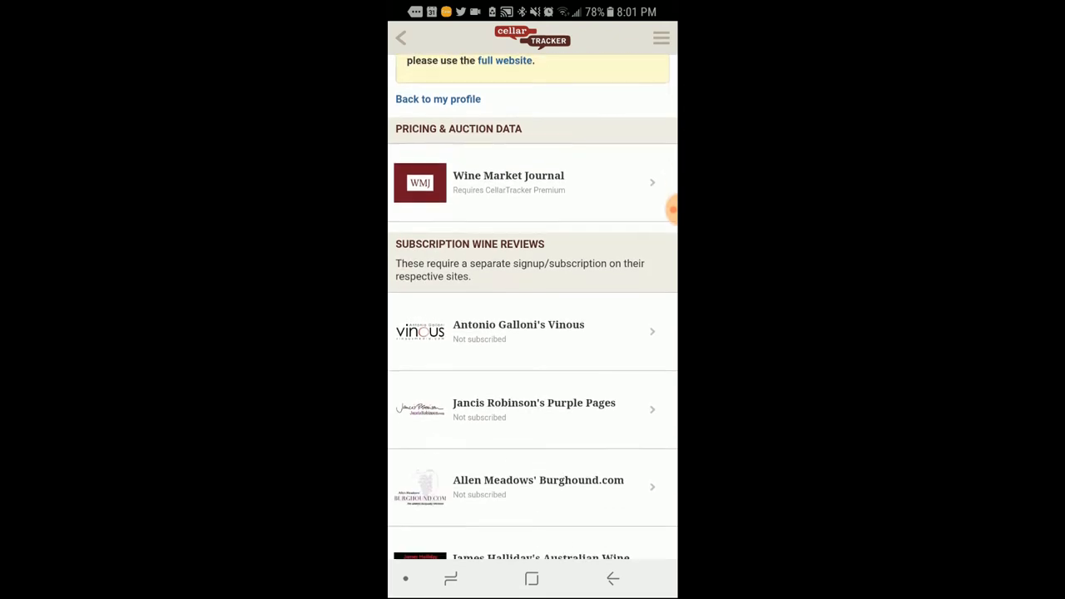
scroll(down, 3)
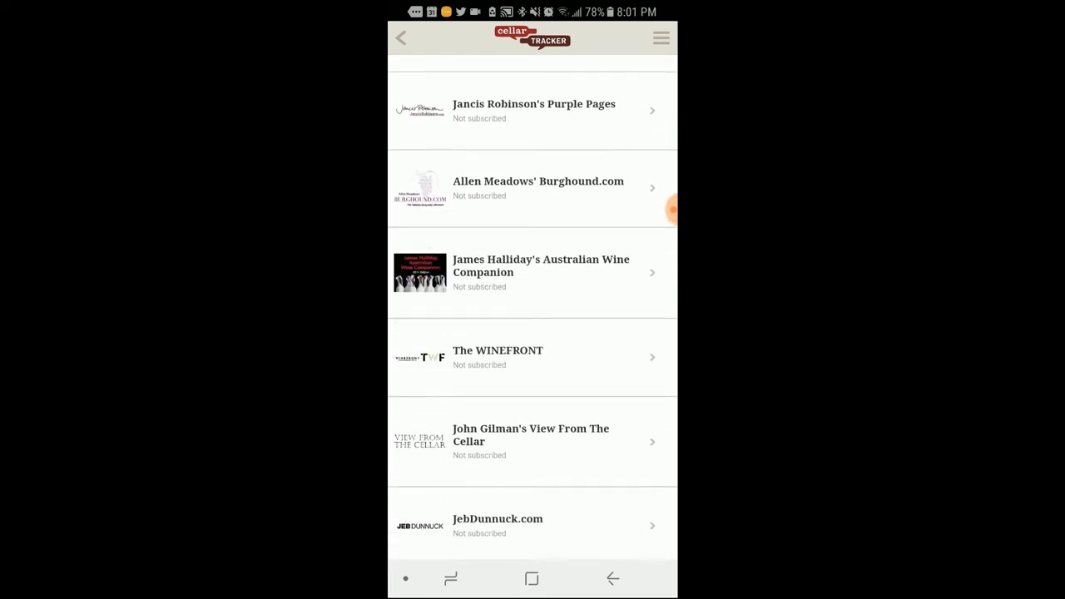
scroll(down, 3)
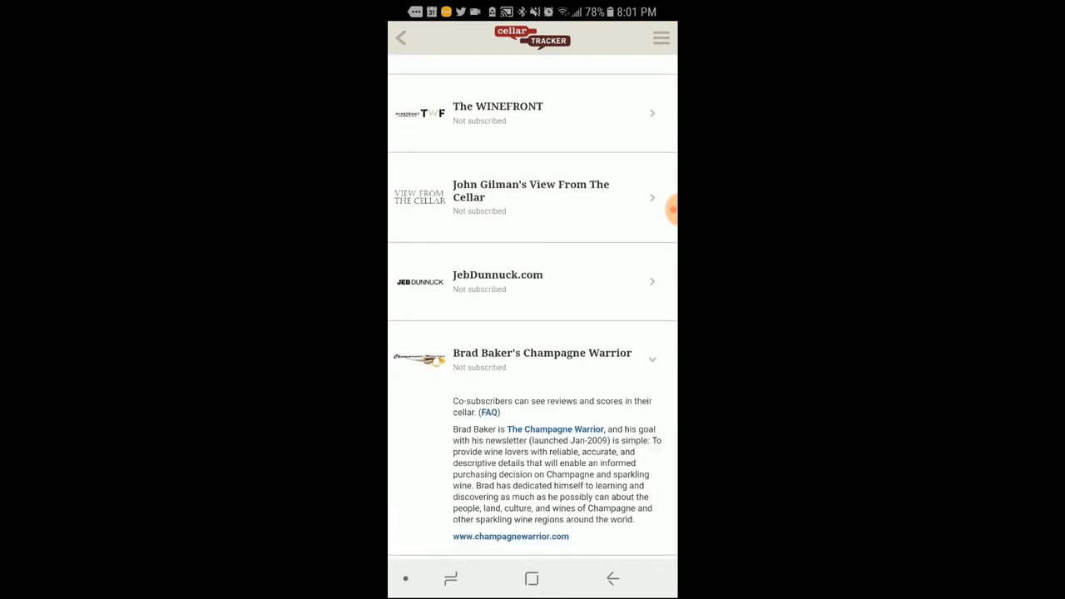
scroll(down, 3)
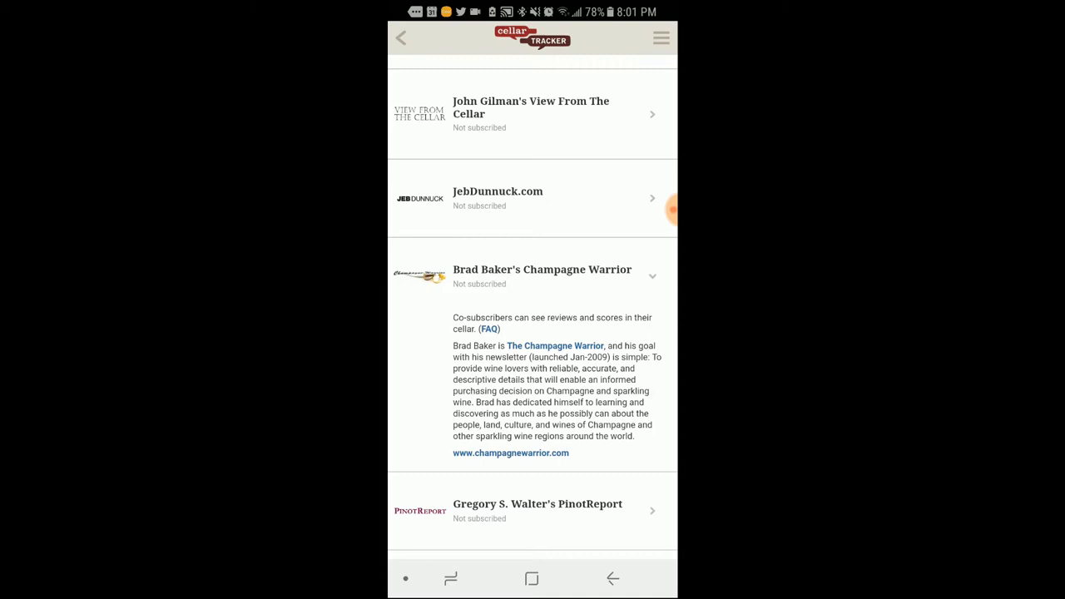
scroll(down, 3)
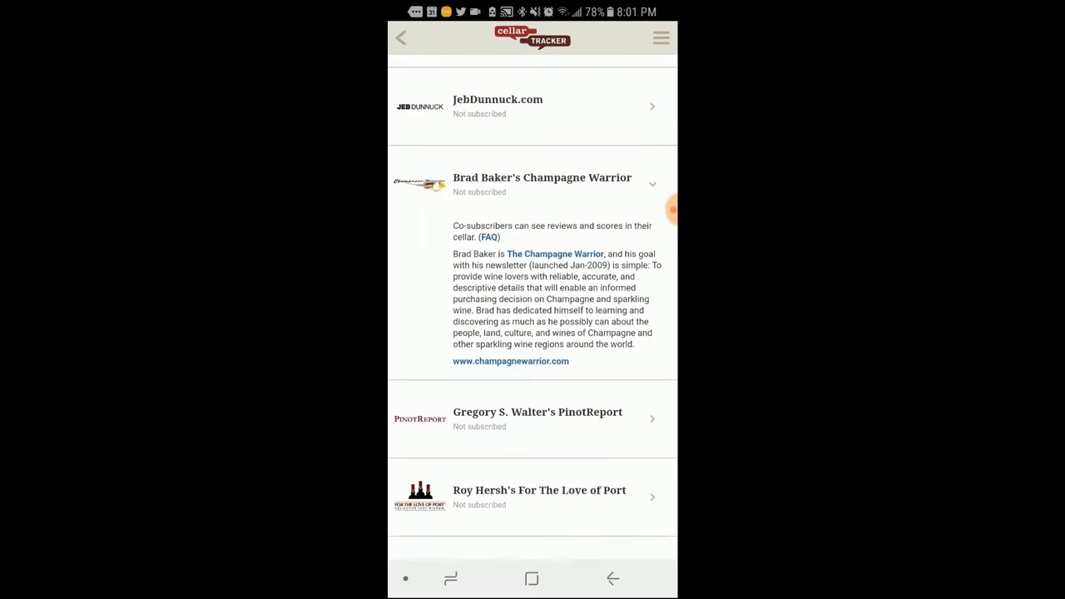
scroll(down, 3)
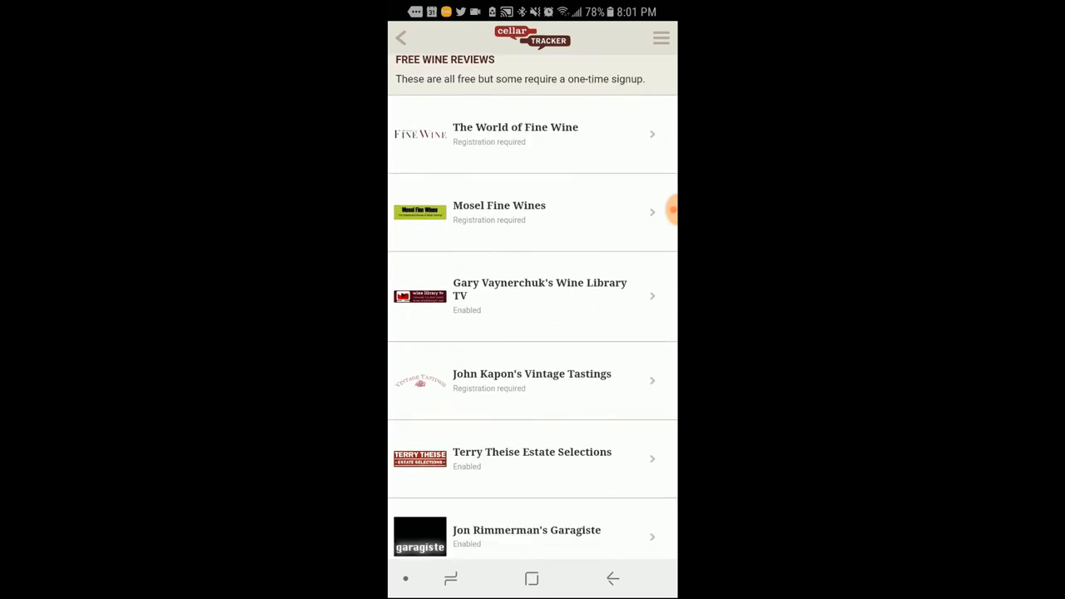
scroll(down, 3)
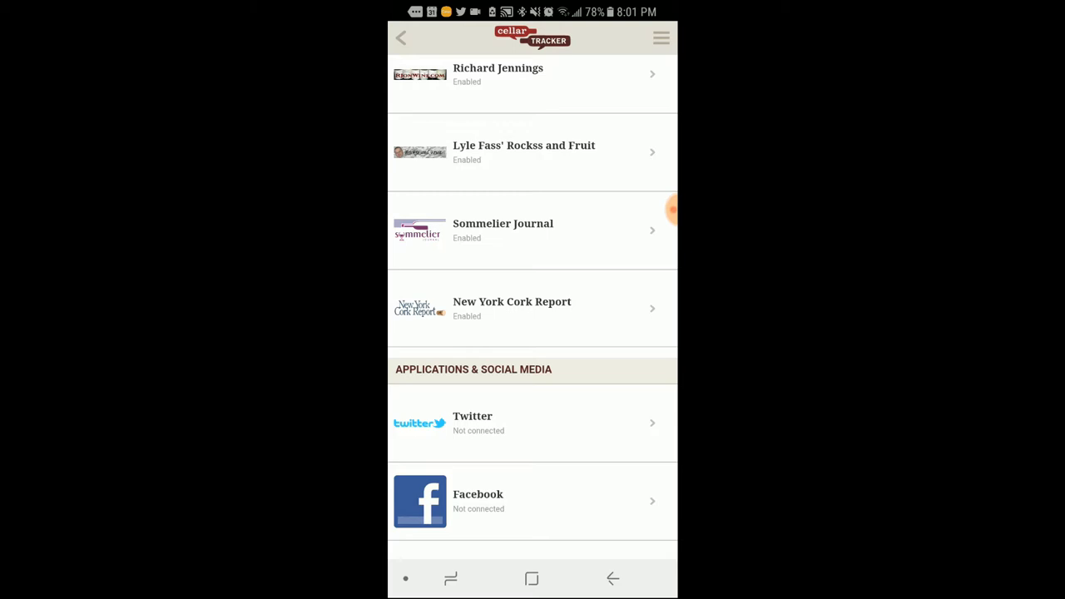
scroll(down, 3)
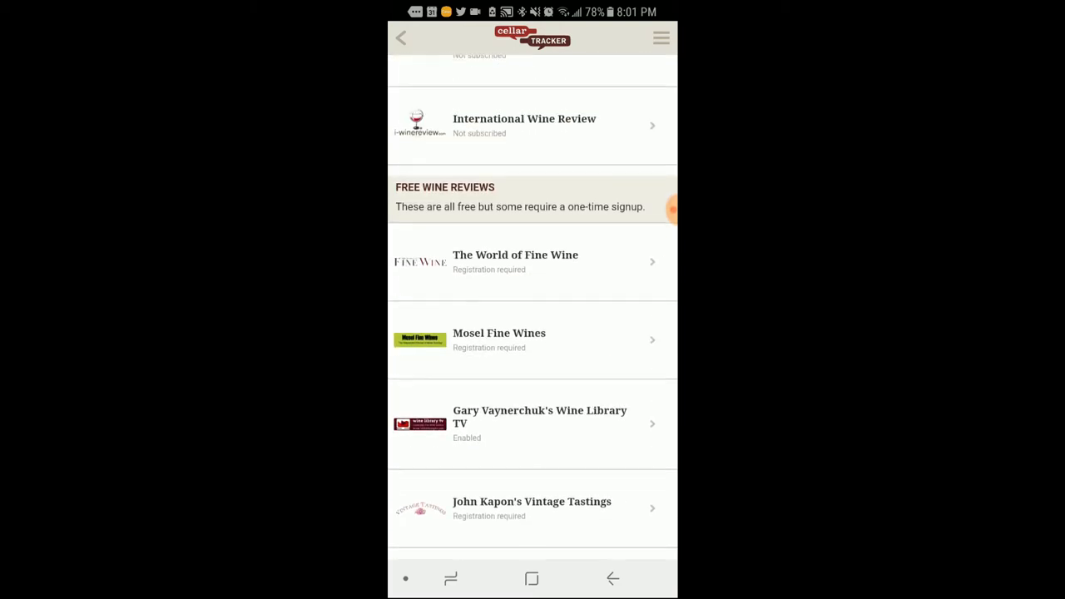
scroll(up, 3)
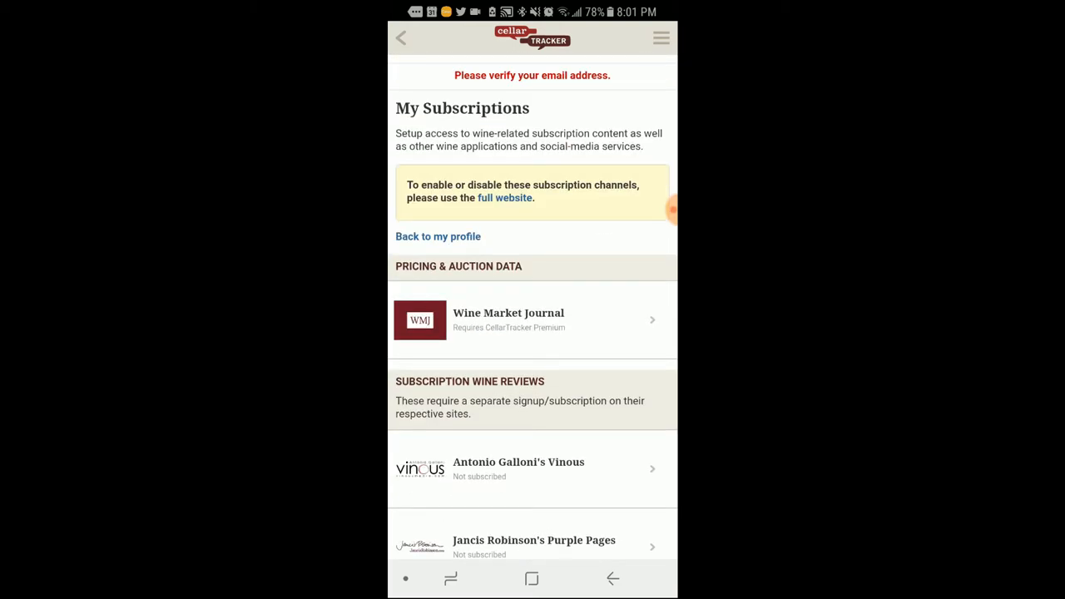
Visit My Tasting Notes, set the search scope to Articles, and return to the mobile home page
click(660, 37)
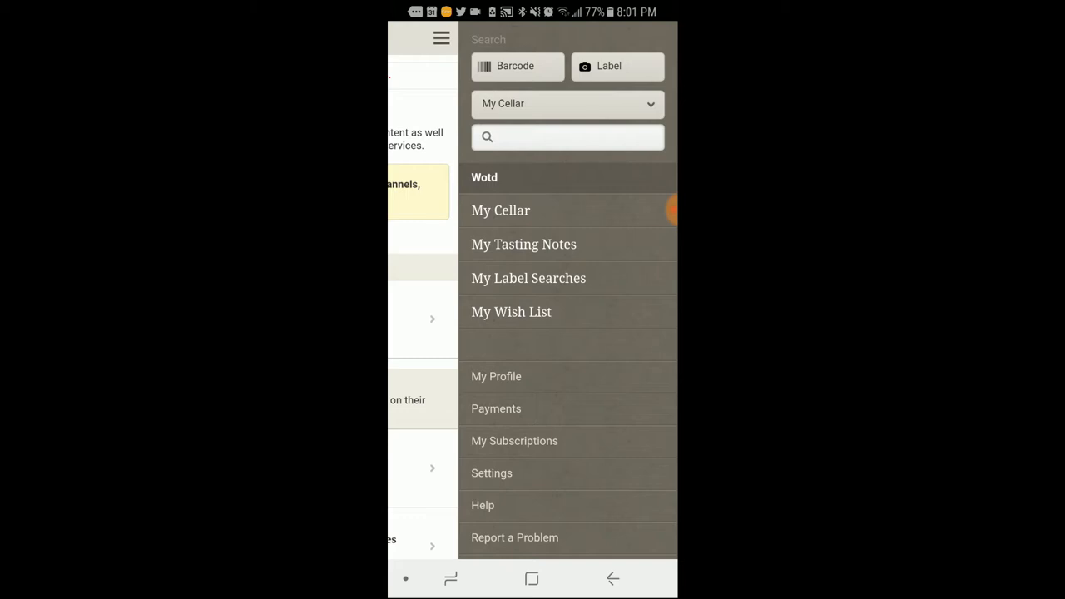
click(522, 243)
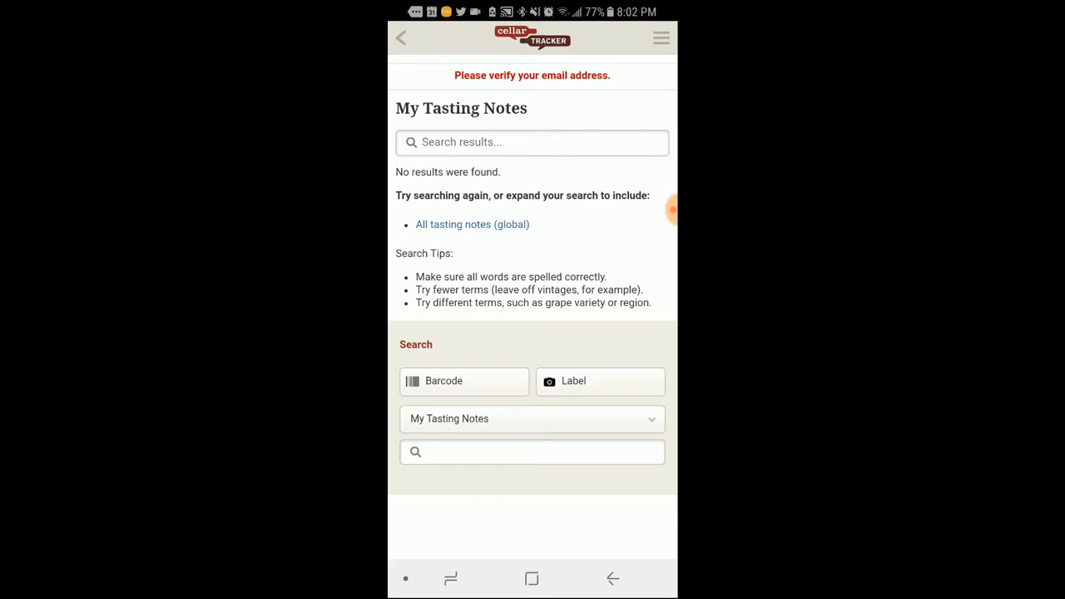
click(661, 36)
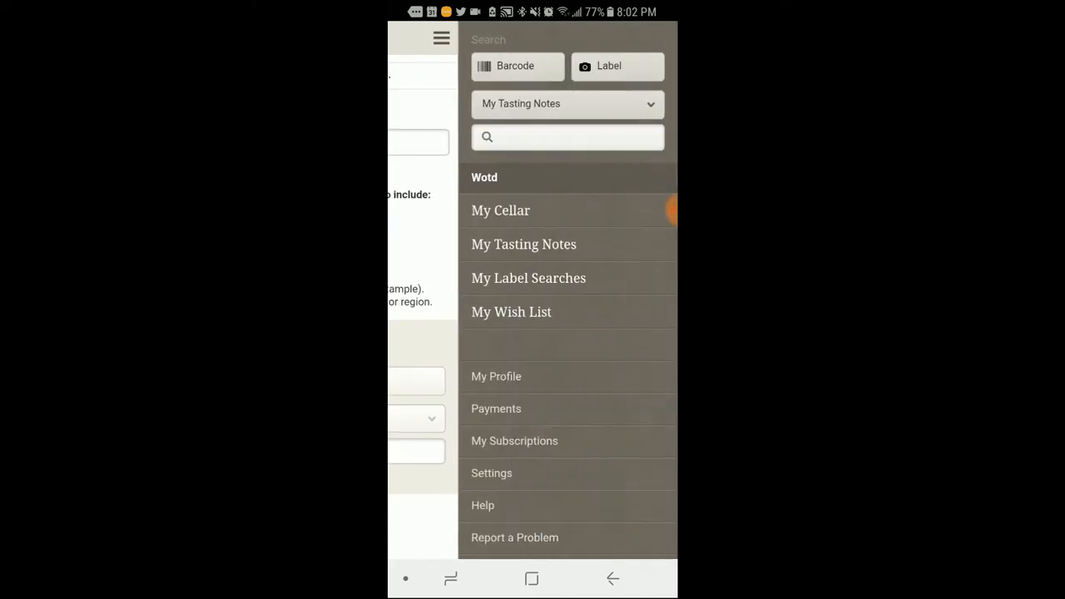
click(567, 103)
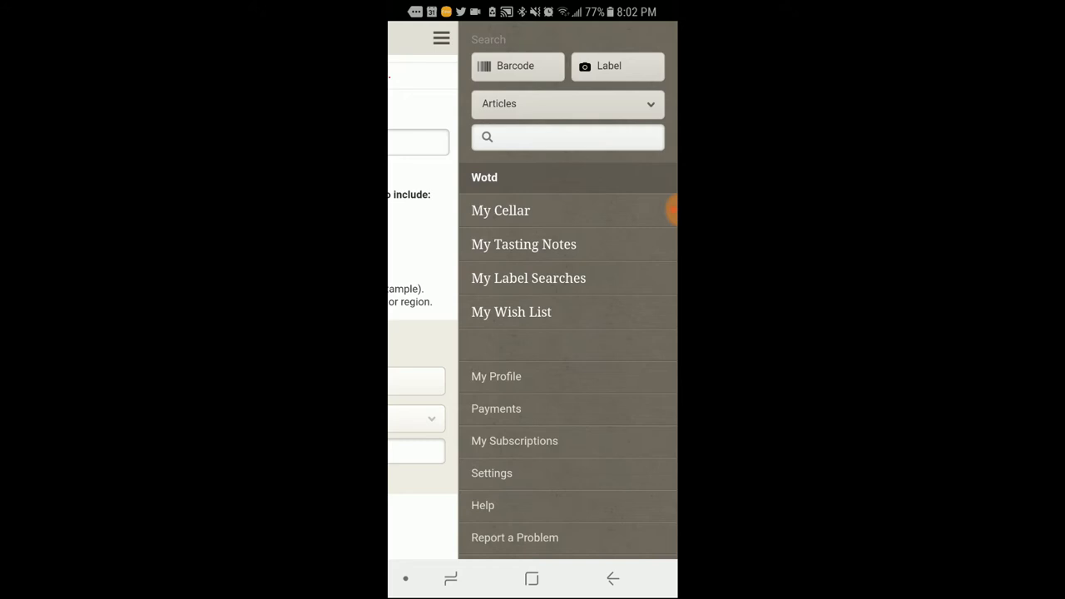
click(523, 243)
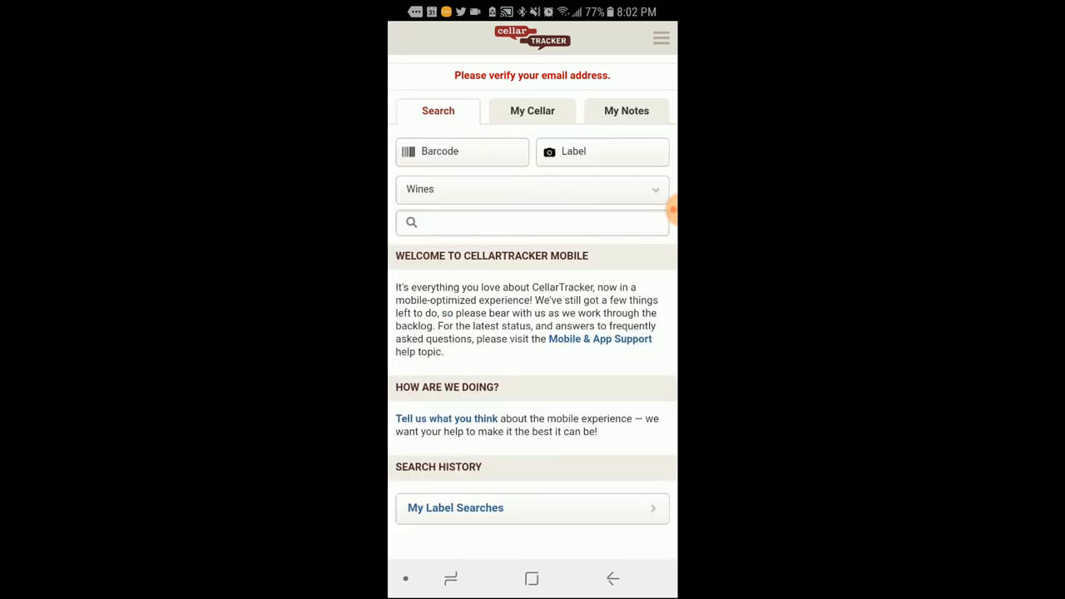
View the My Cellar overview tab and scroll through its list
click(532, 110)
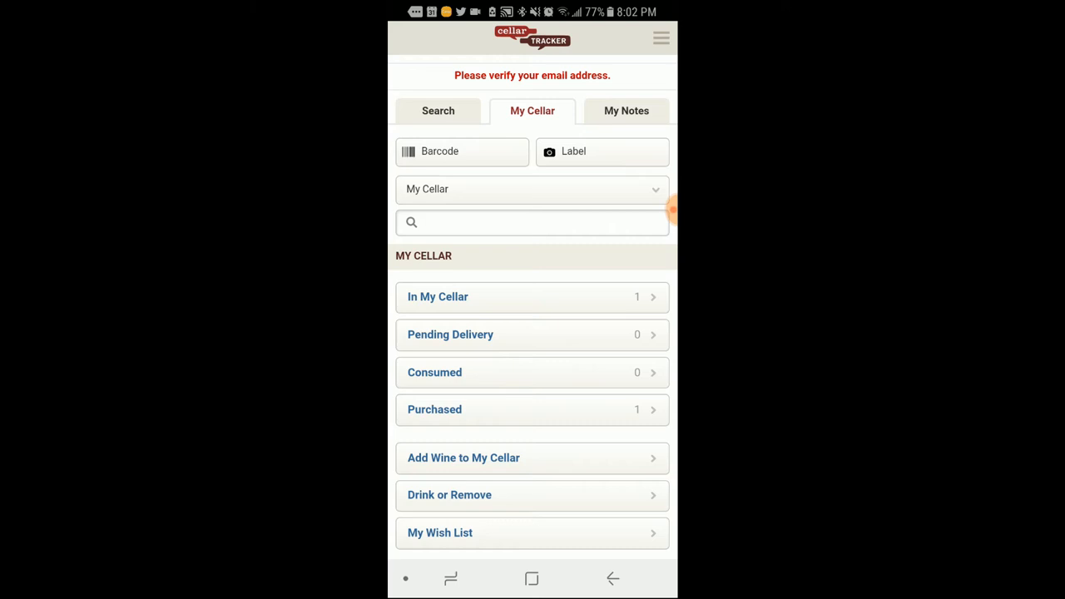
scroll(down, 3)
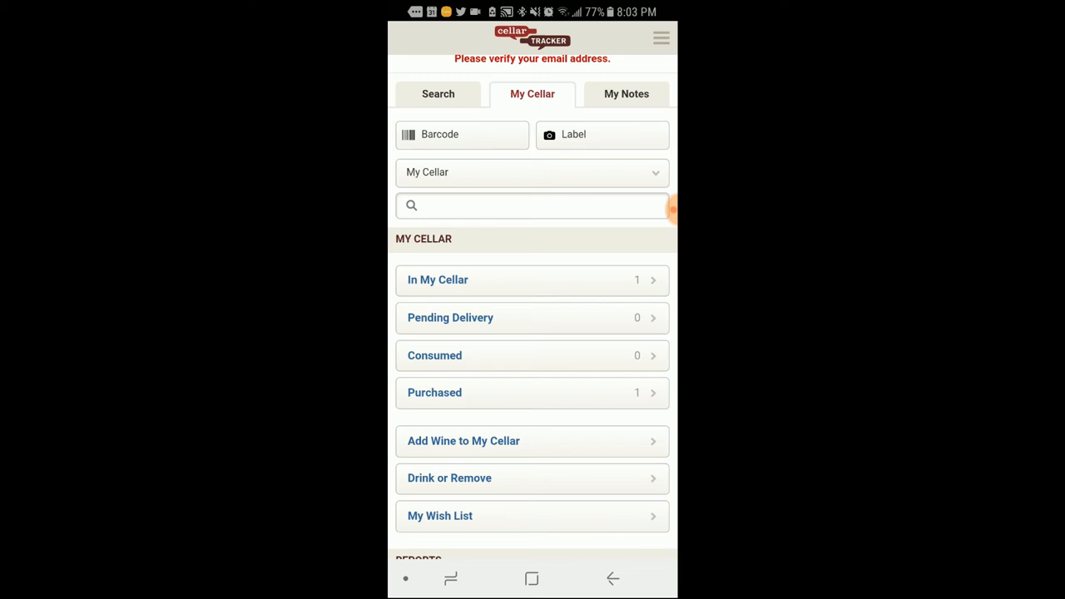
scroll(down, 3)
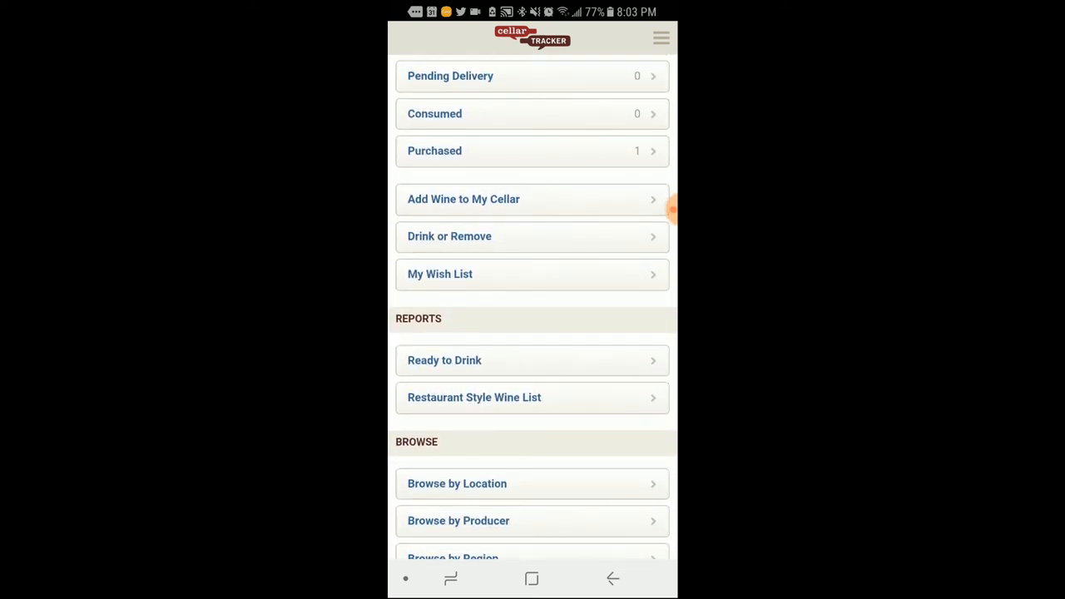
scroll(down, 3)
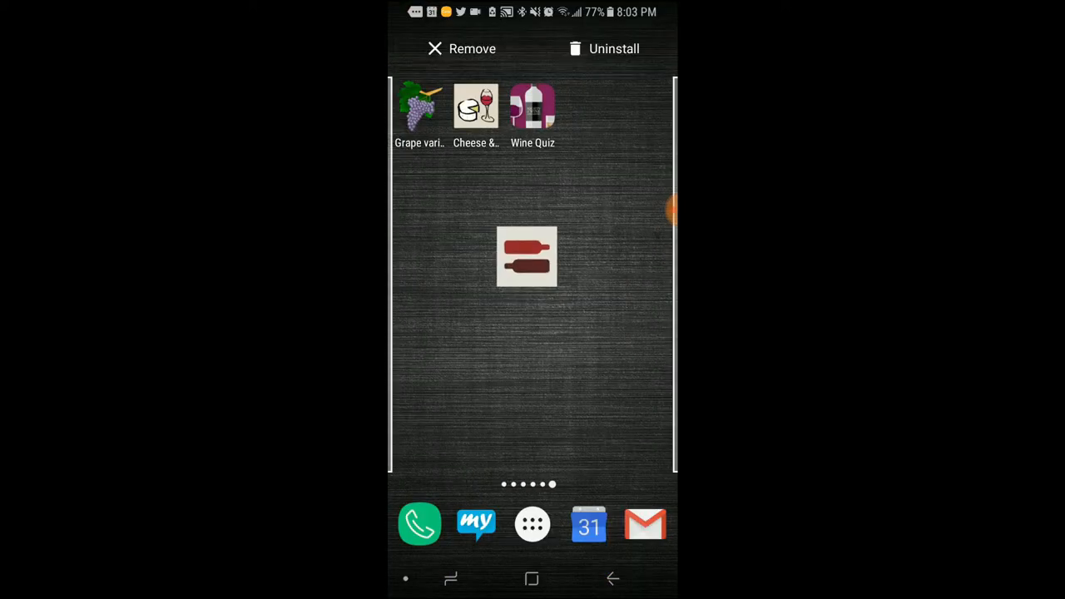
Uninstall CellarTracker from the Android home screen and confirm
click(612, 48)
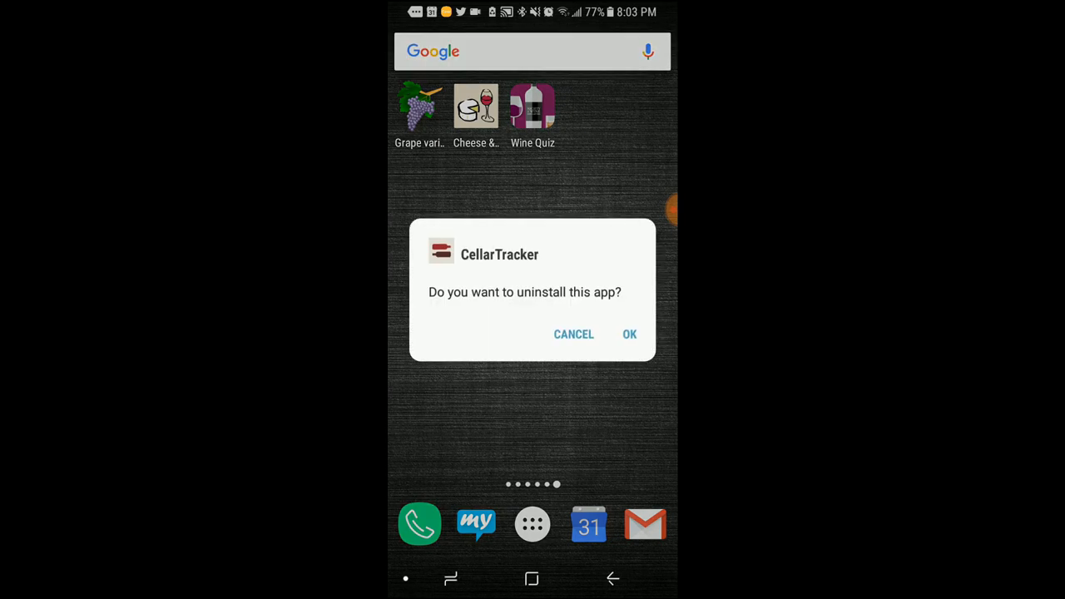
click(629, 333)
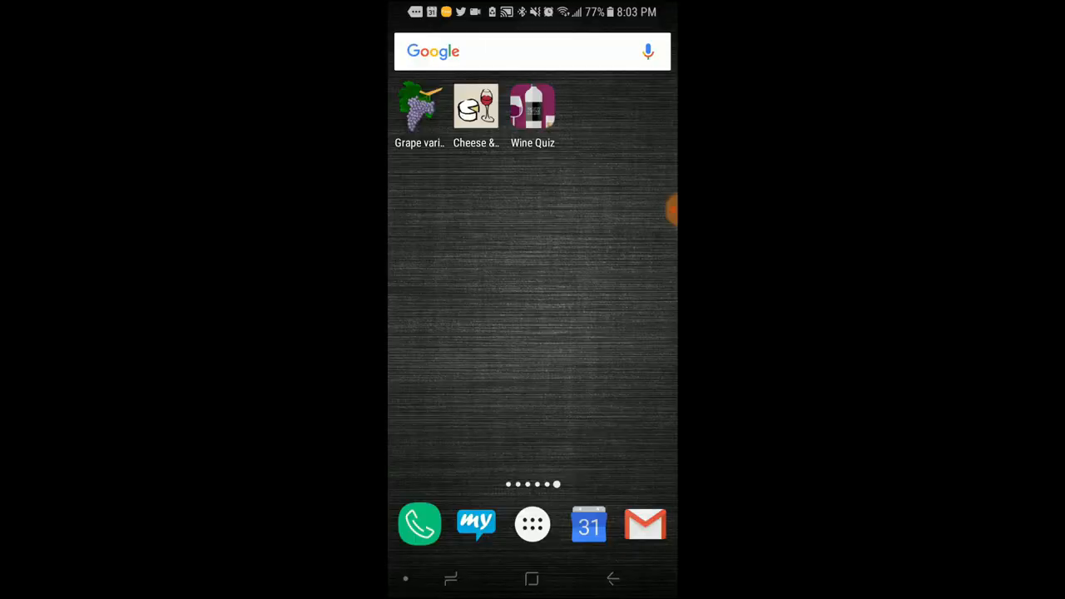